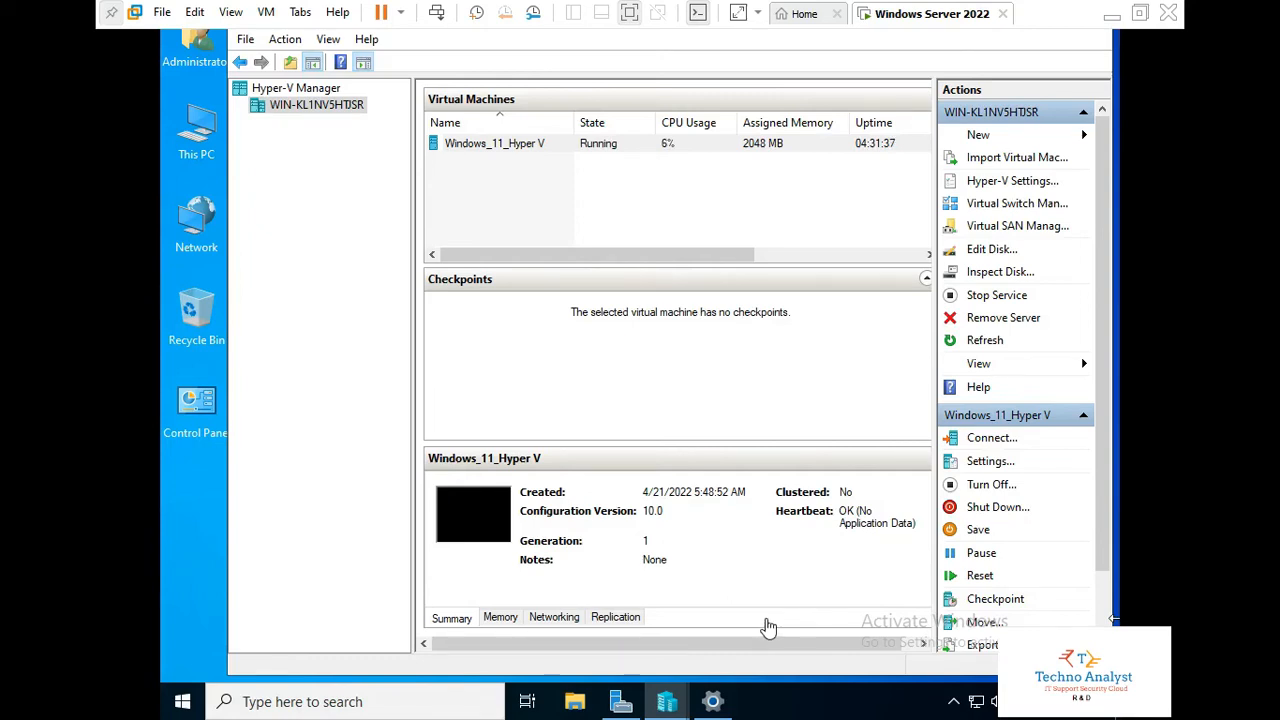
pyautogui.moveTo(492, 258)
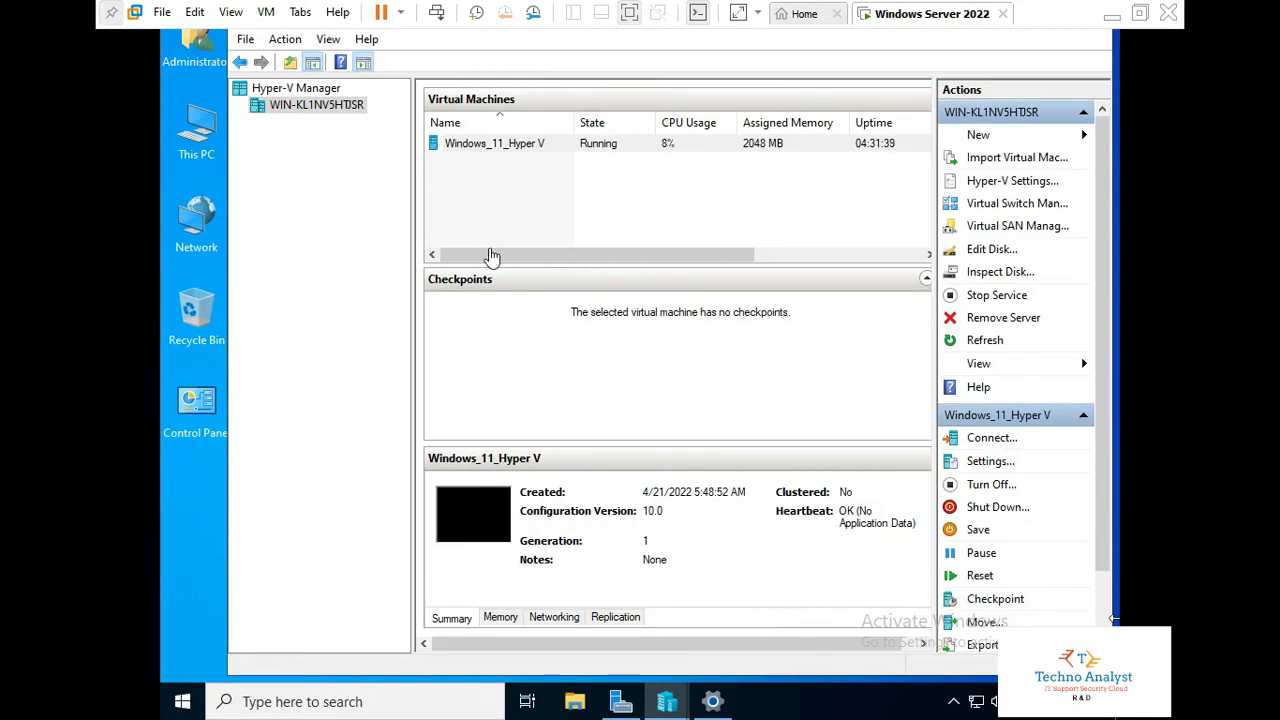
pyautogui.moveTo(498, 268)
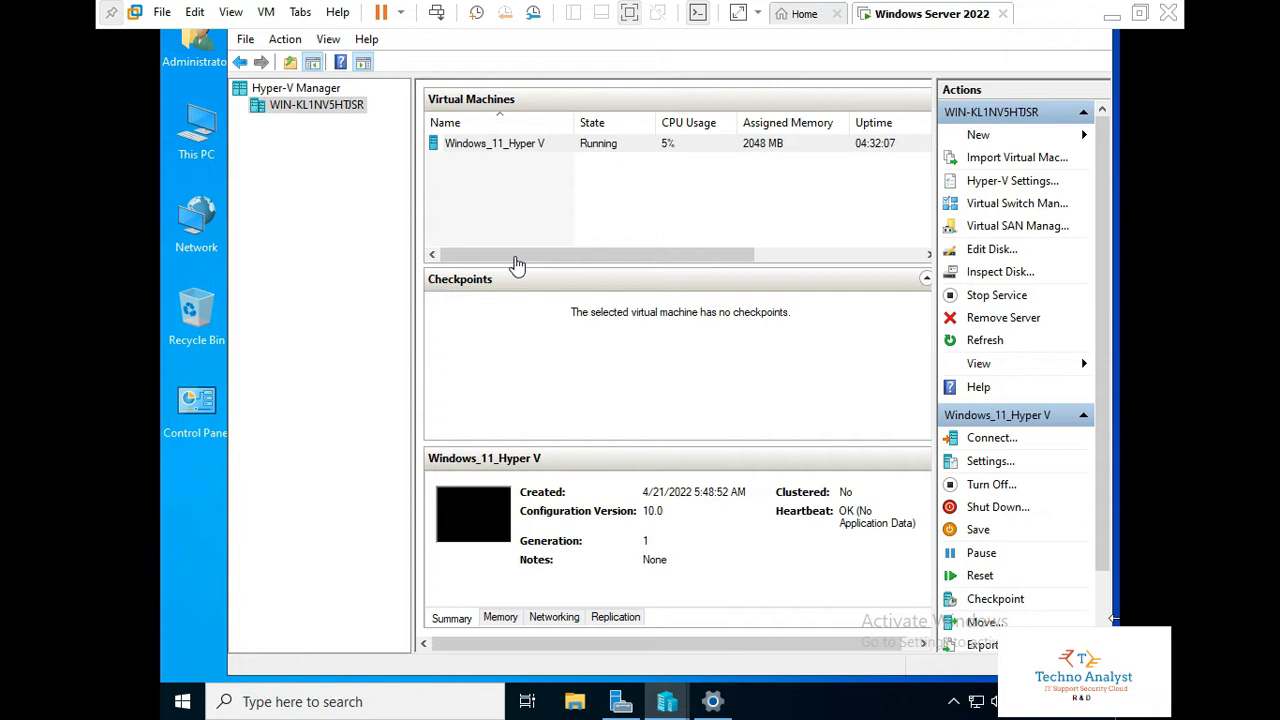
pyautogui.moveTo(520, 262)
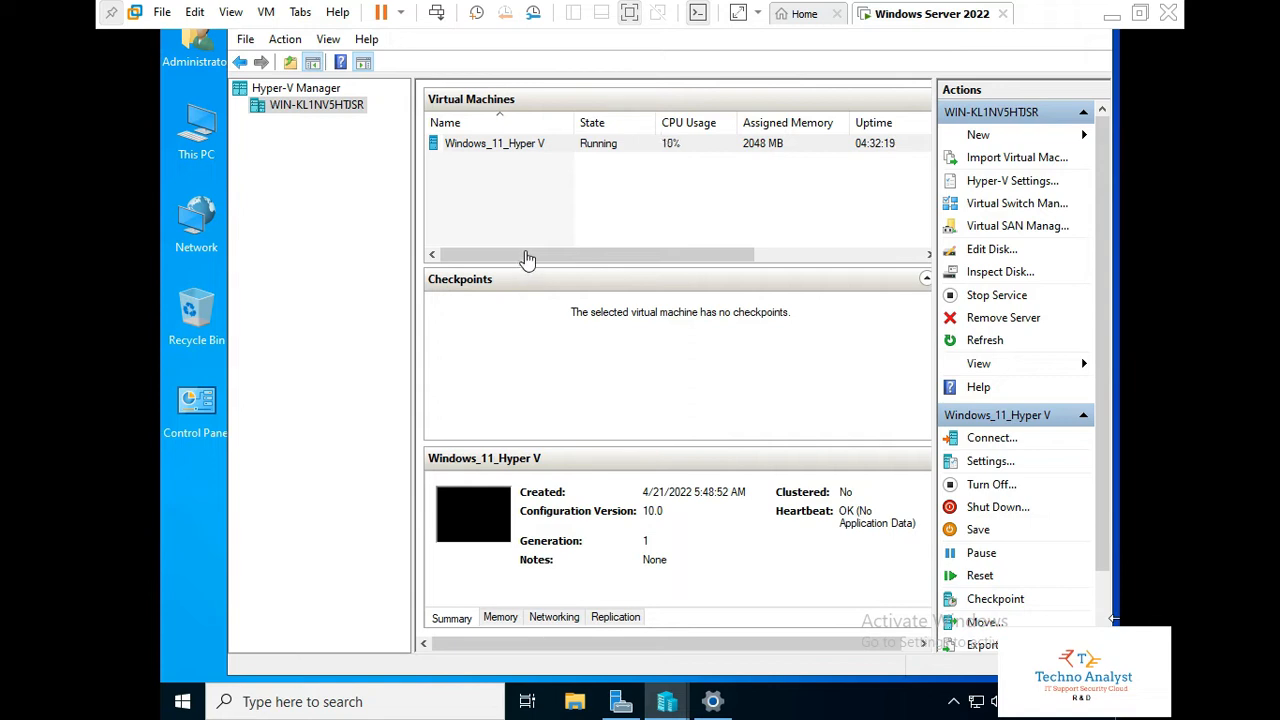
pyautogui.moveTo(516, 264)
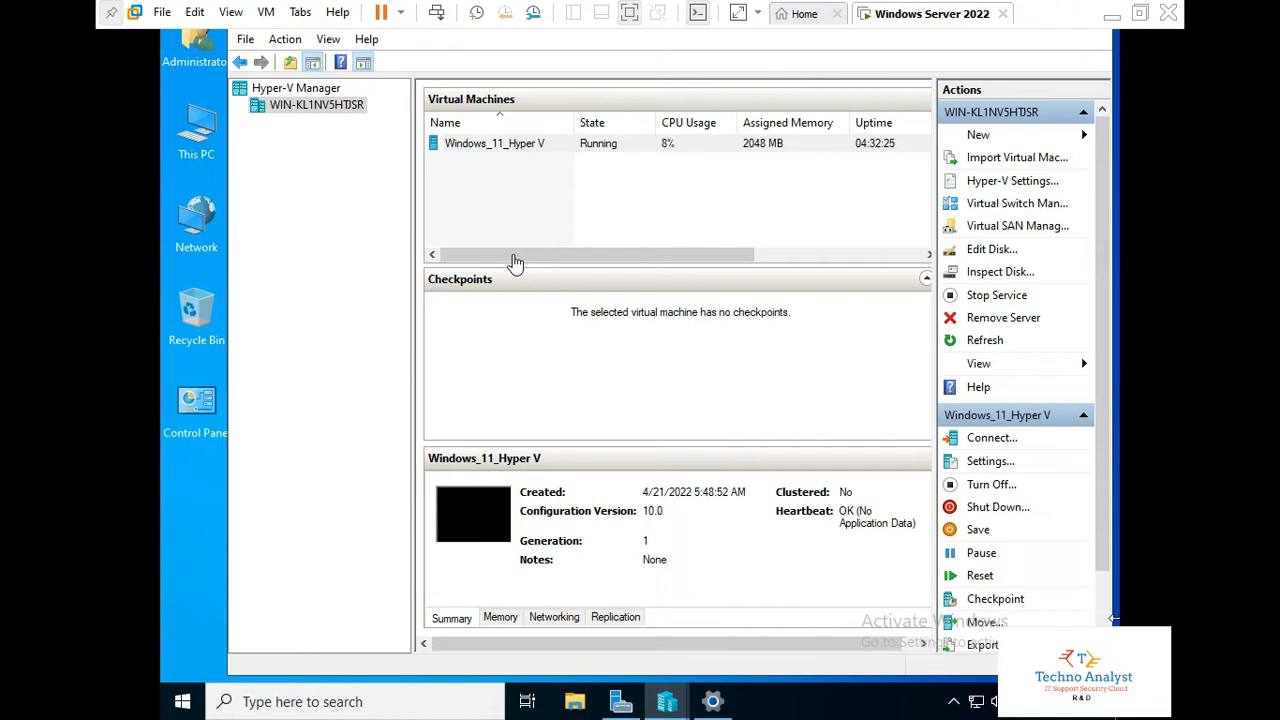
pyautogui.moveTo(740, 712)
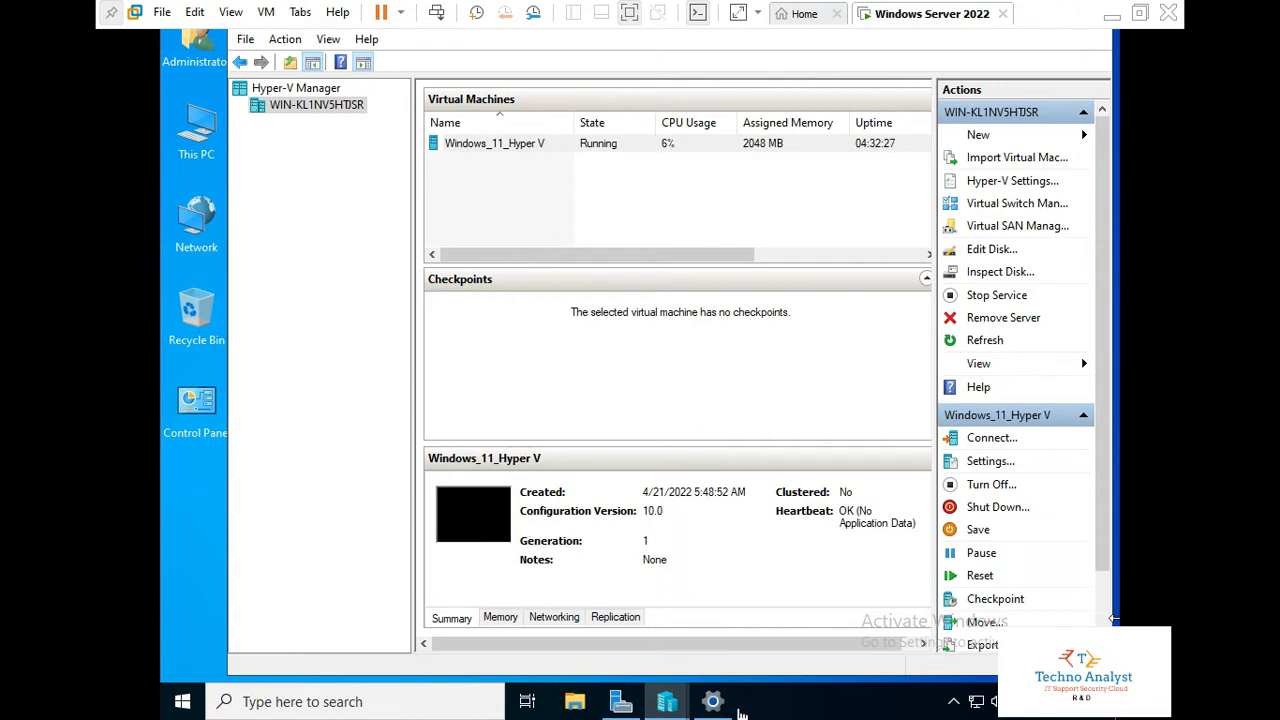
# Step: Create a production checkpoint of Windows_11_Hyper V via its context menu and acknowledge the confirmation
pyautogui.rightClick(494, 144)
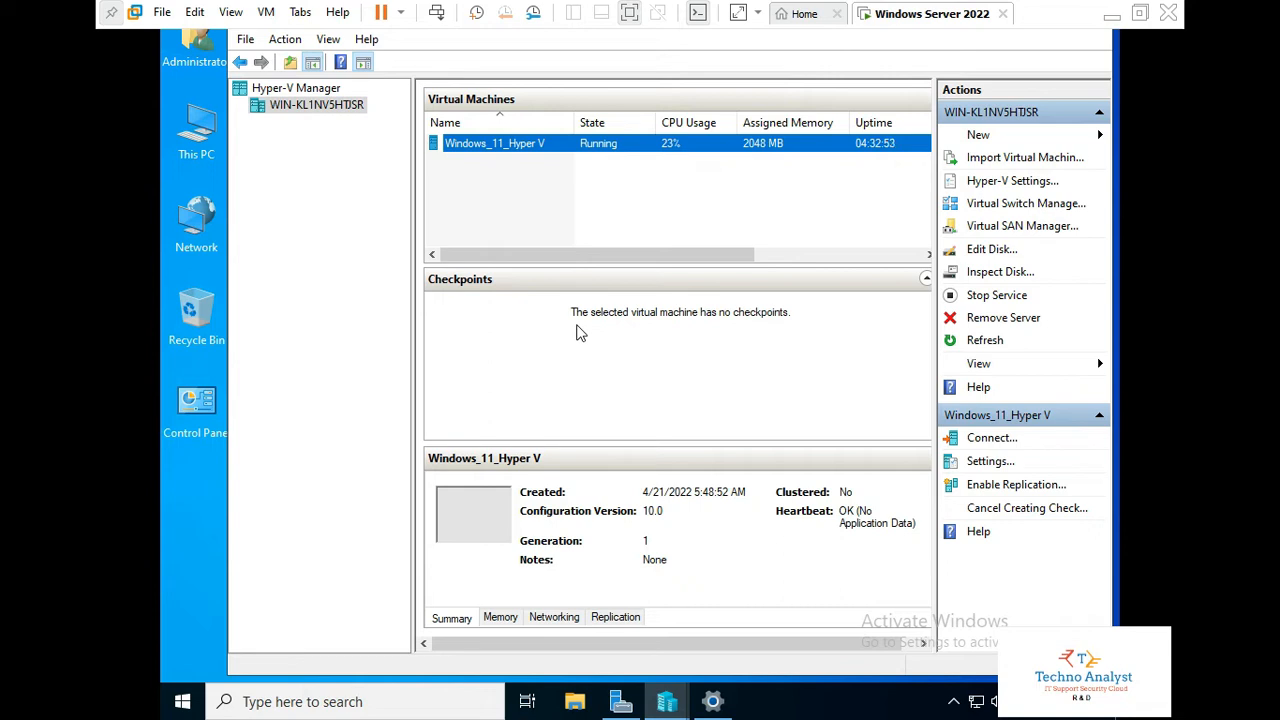
pyautogui.moveTo(528, 320)
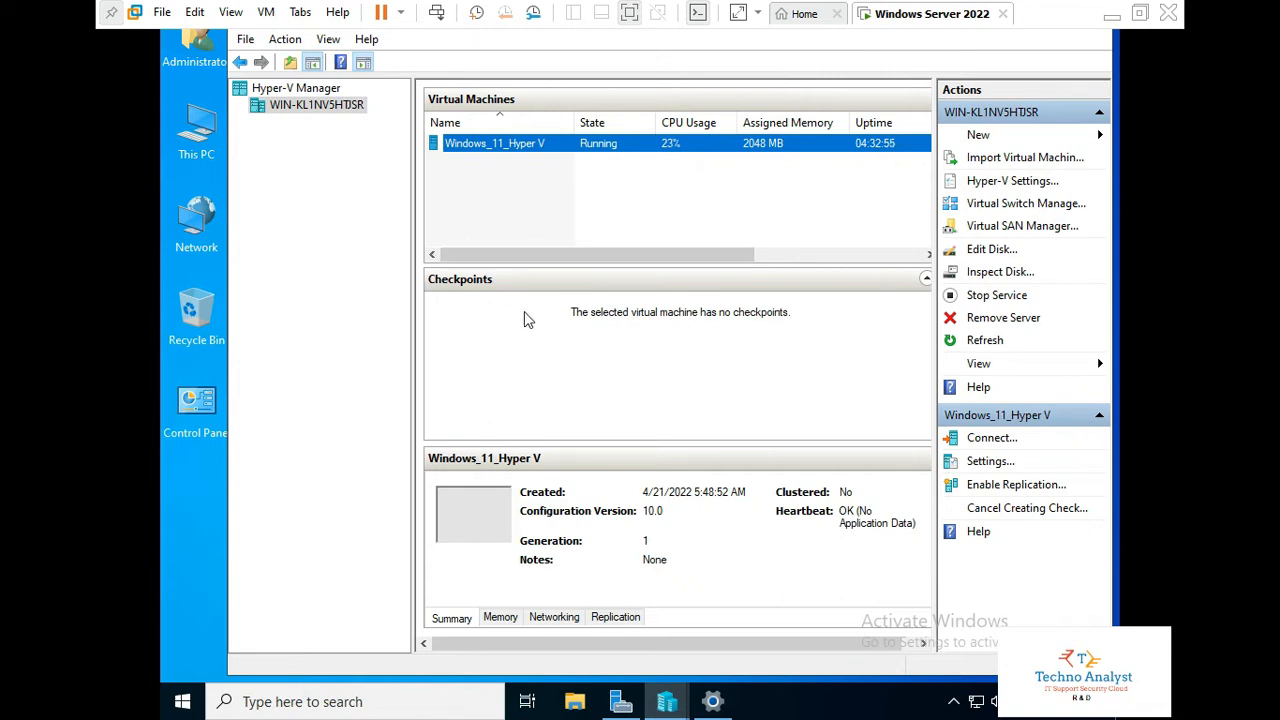
pyautogui.moveTo(624, 334)
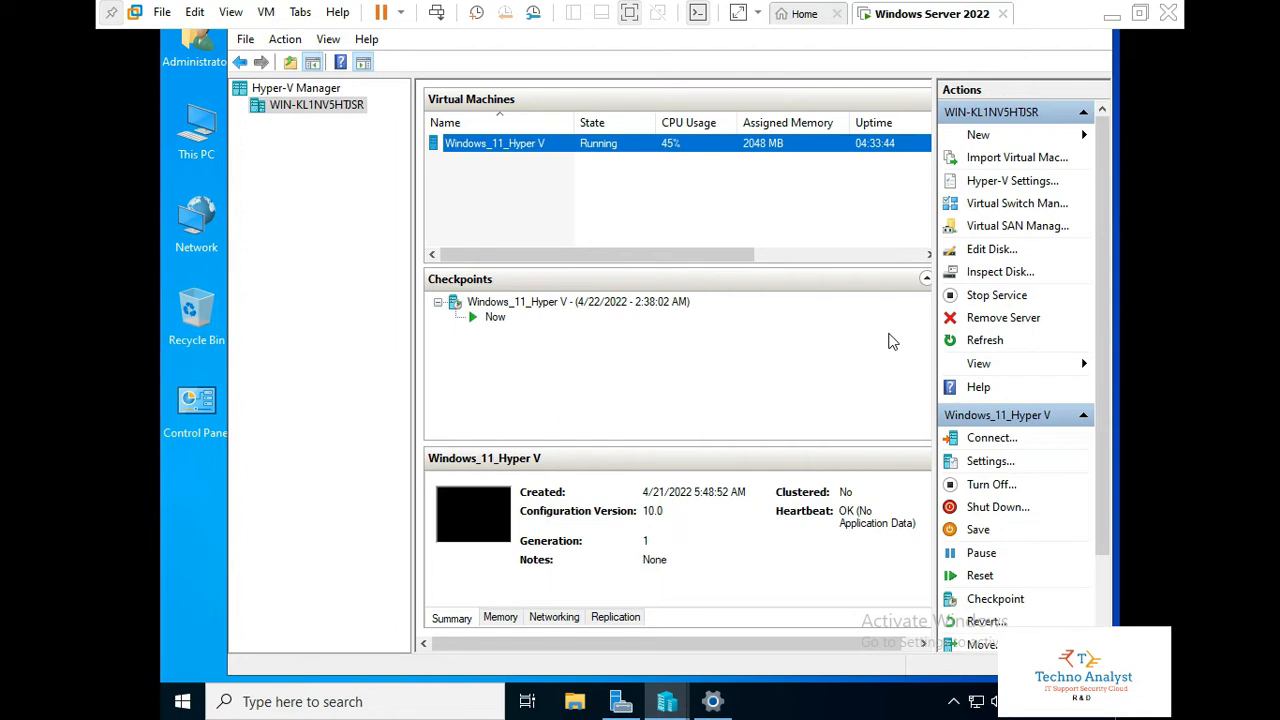
pyautogui.click(996, 598)
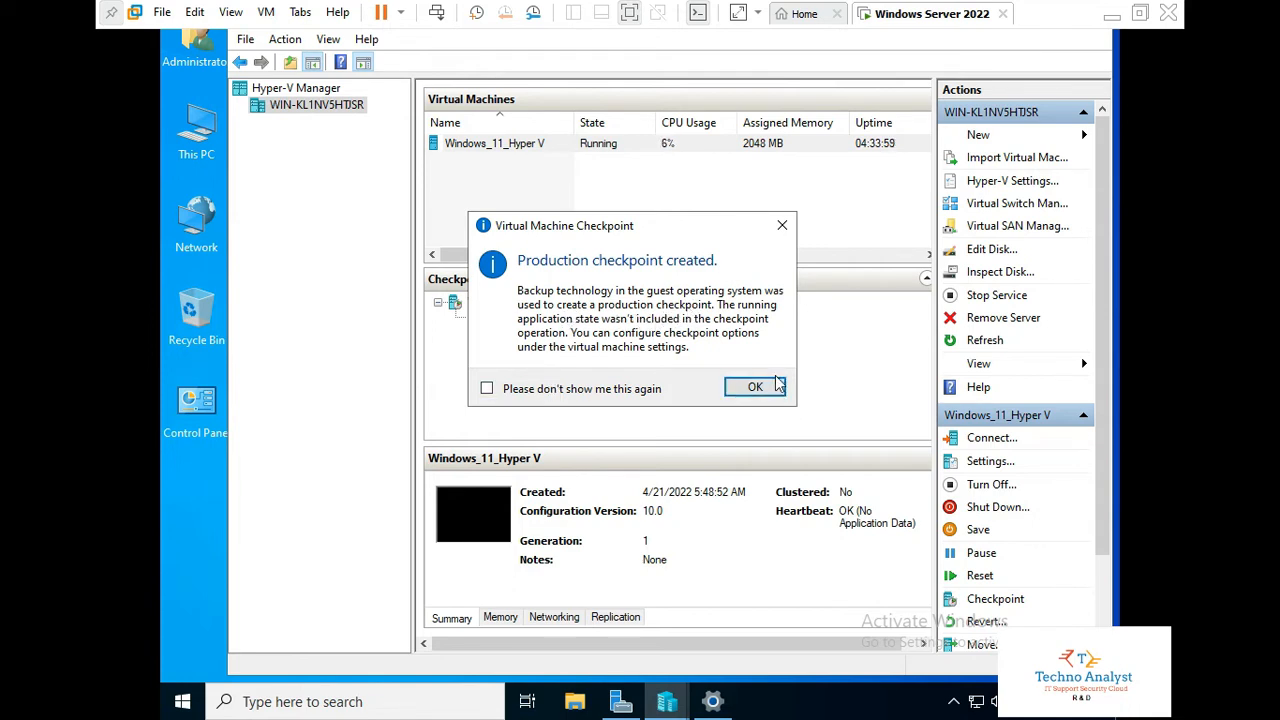
pyautogui.click(756, 388)
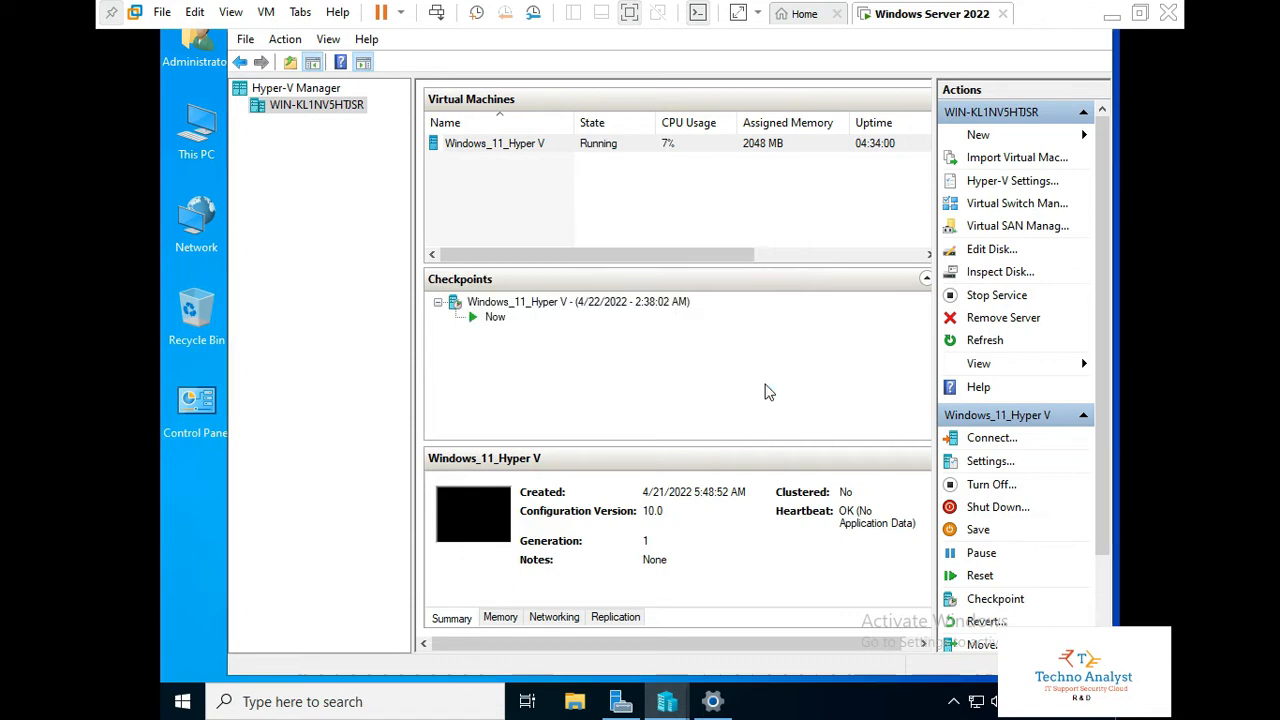
pyautogui.click(494, 144)
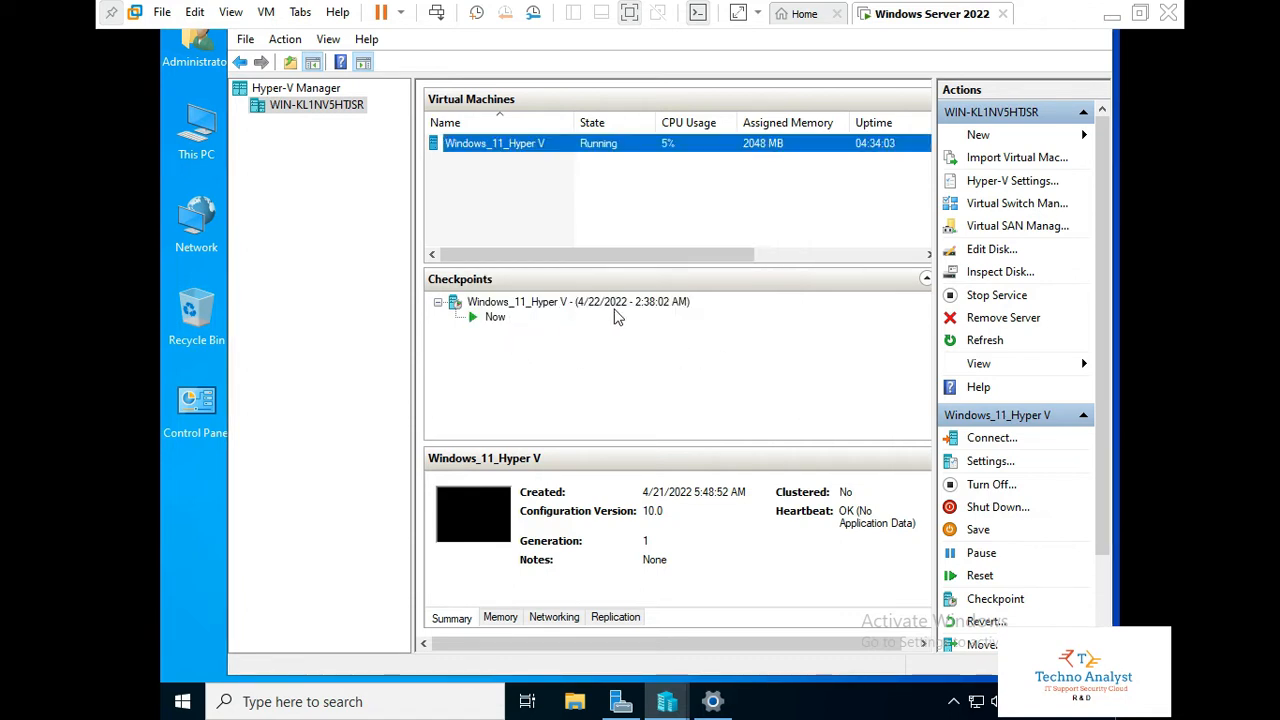
pyautogui.rightClick(494, 144)
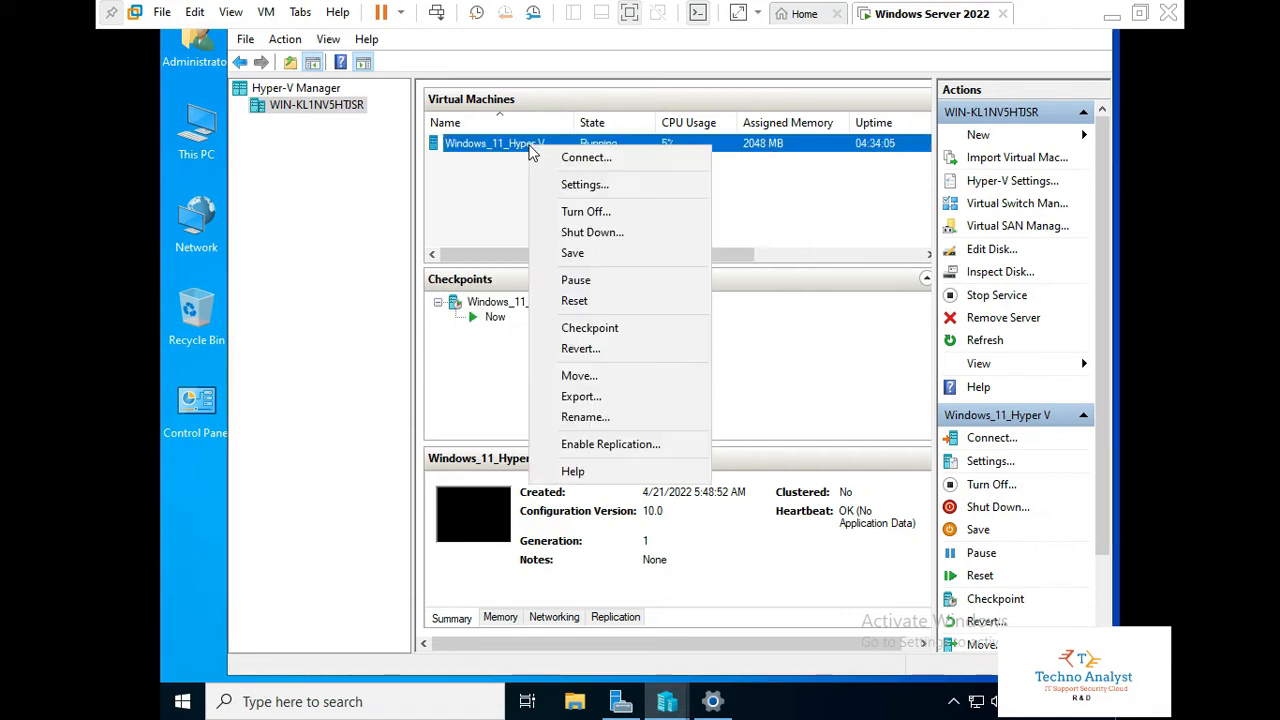
pyautogui.moveTo(592, 232)
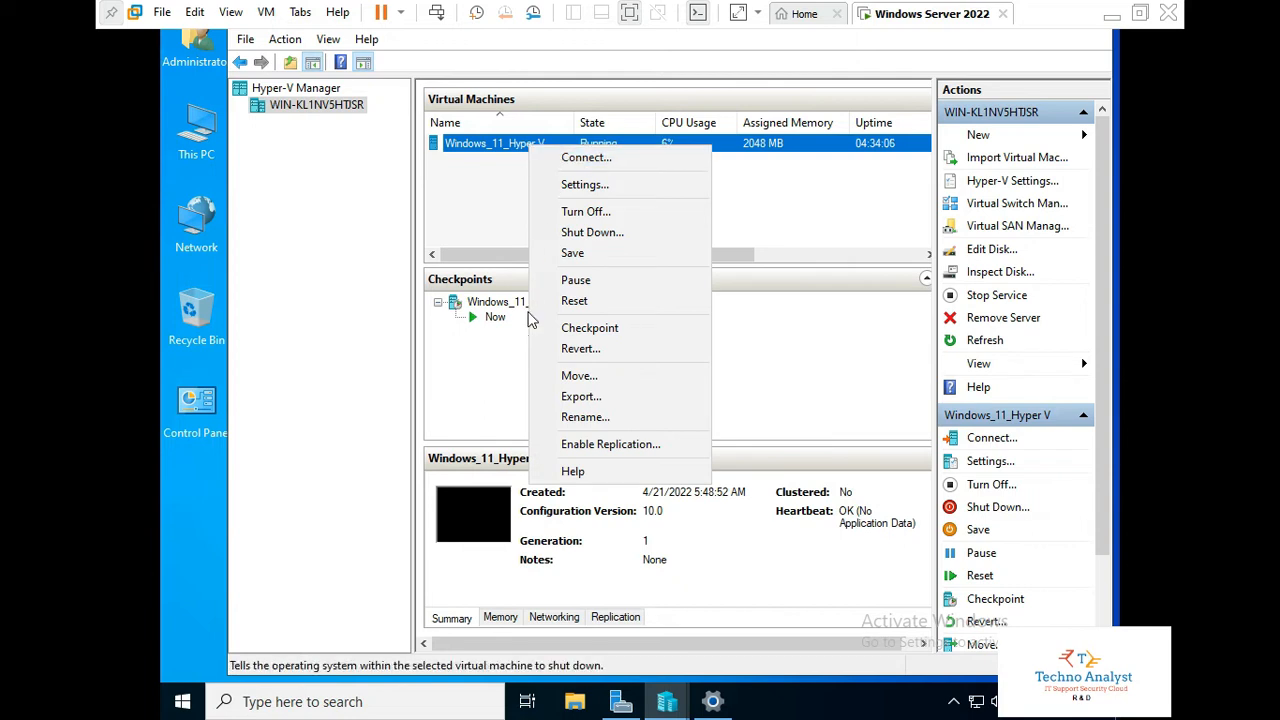
pyautogui.moveTo(586, 156)
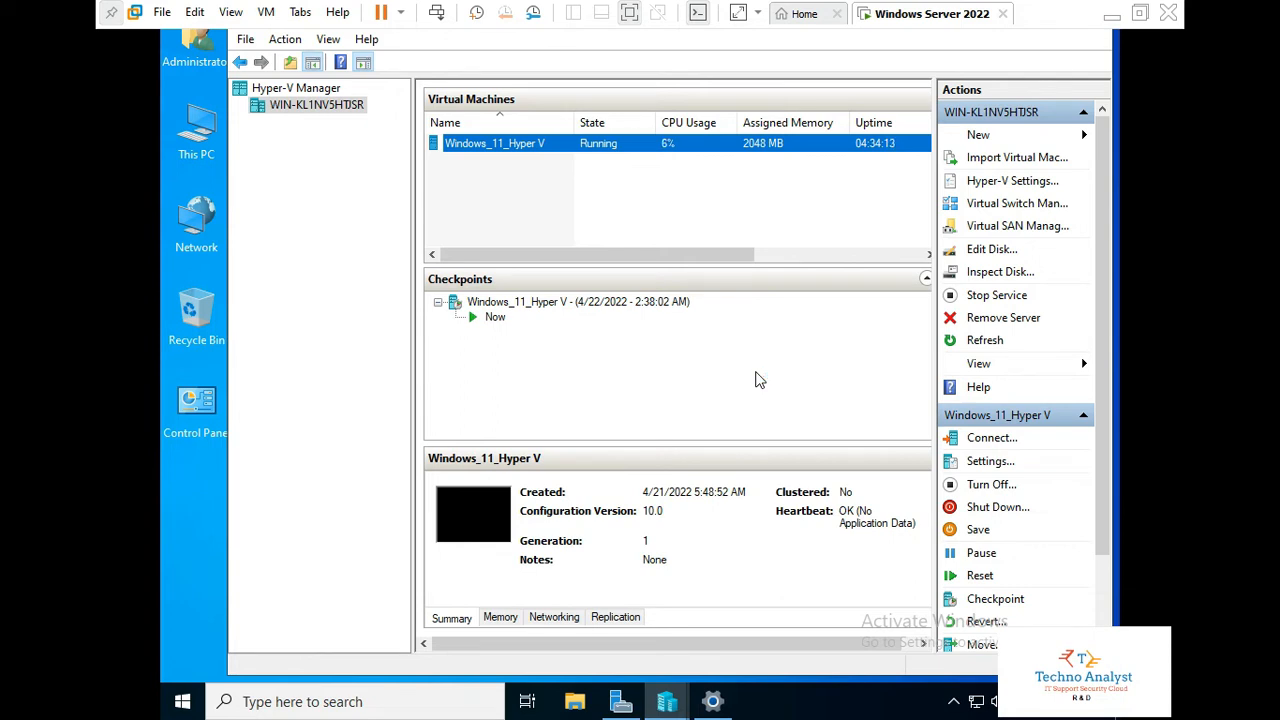
# Step: Connect to Windows_11_Hyper V and maximize the Virtual Machine Connection window
pyautogui.click(992, 436)
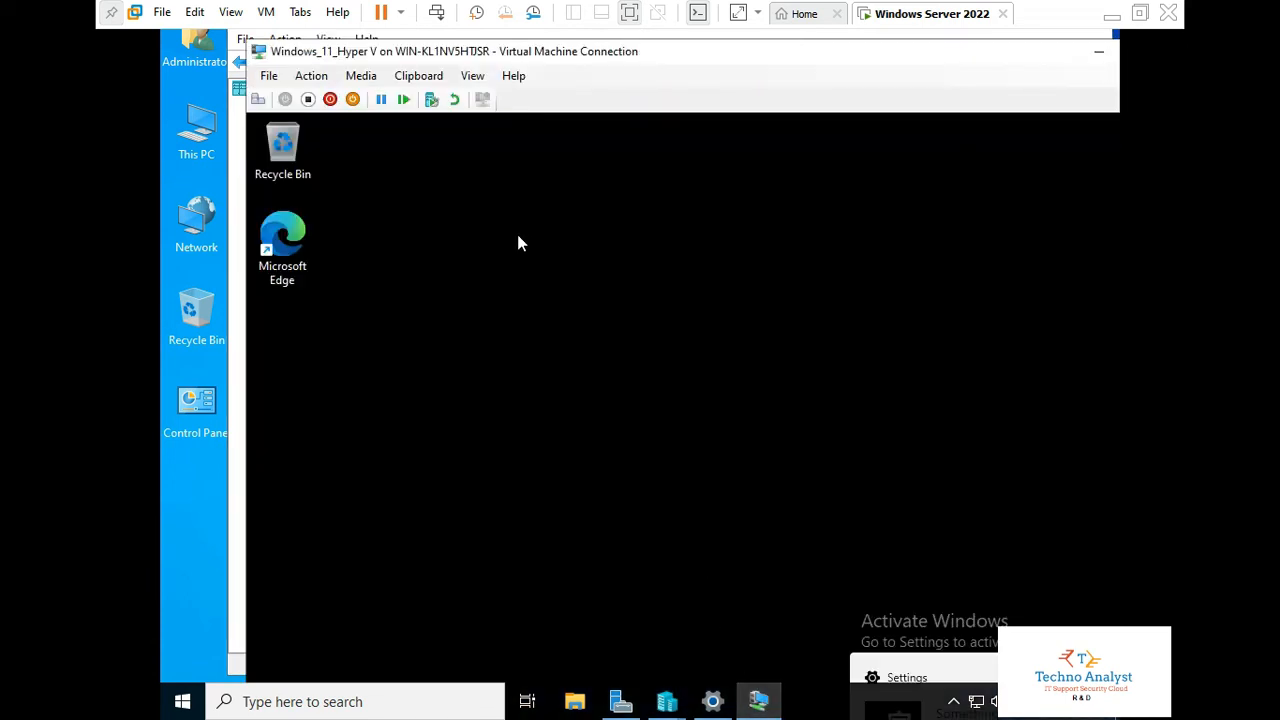
pyautogui.moveTo(1098, 52)
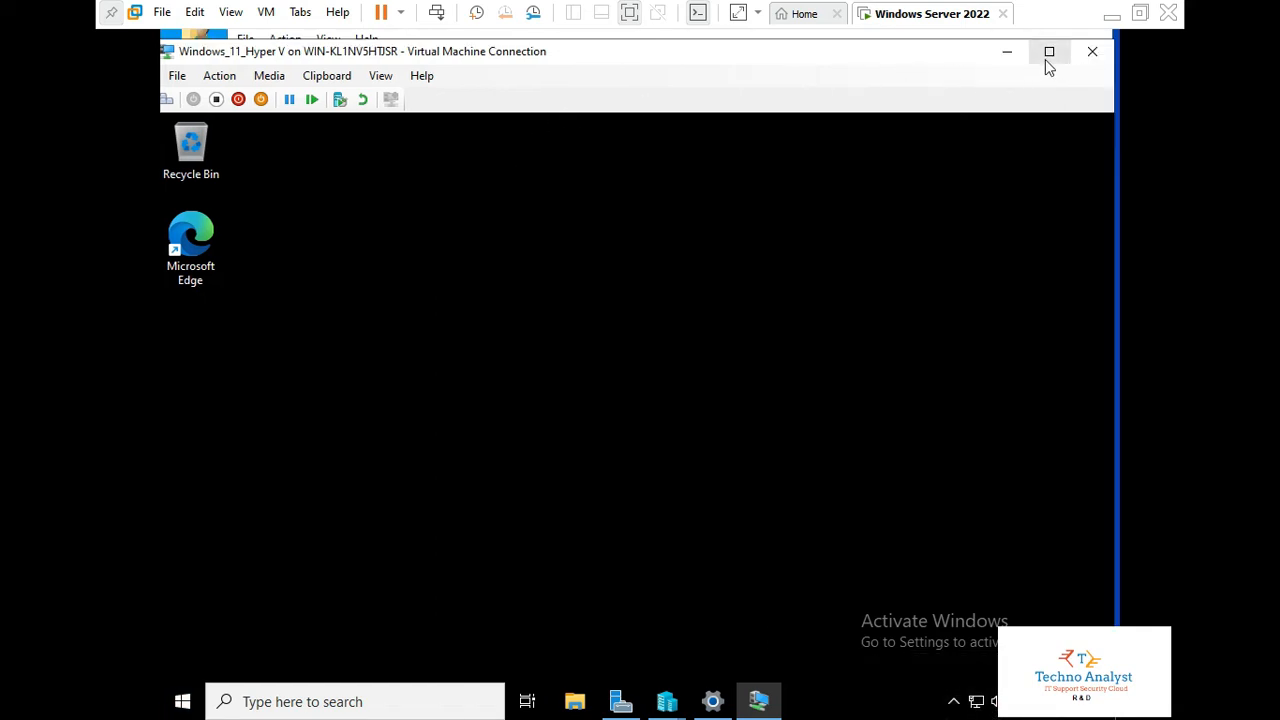
pyautogui.click(1048, 52)
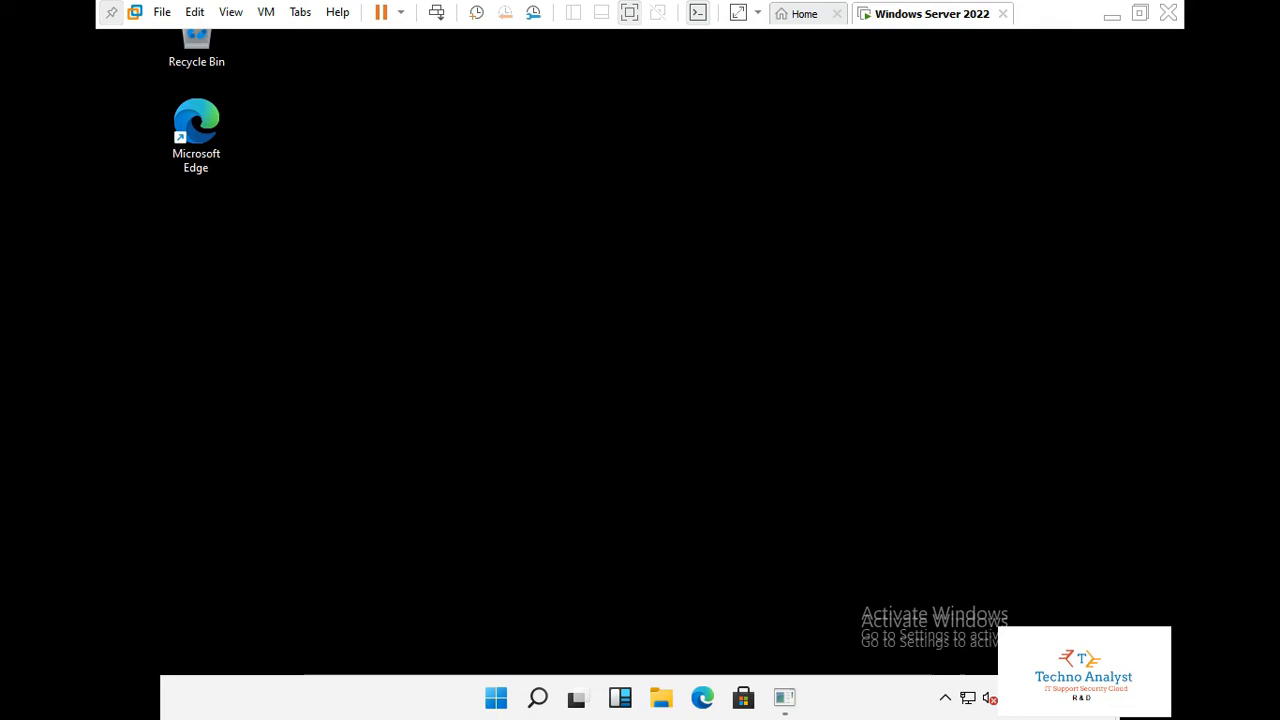
pyautogui.moveTo(716, 464)
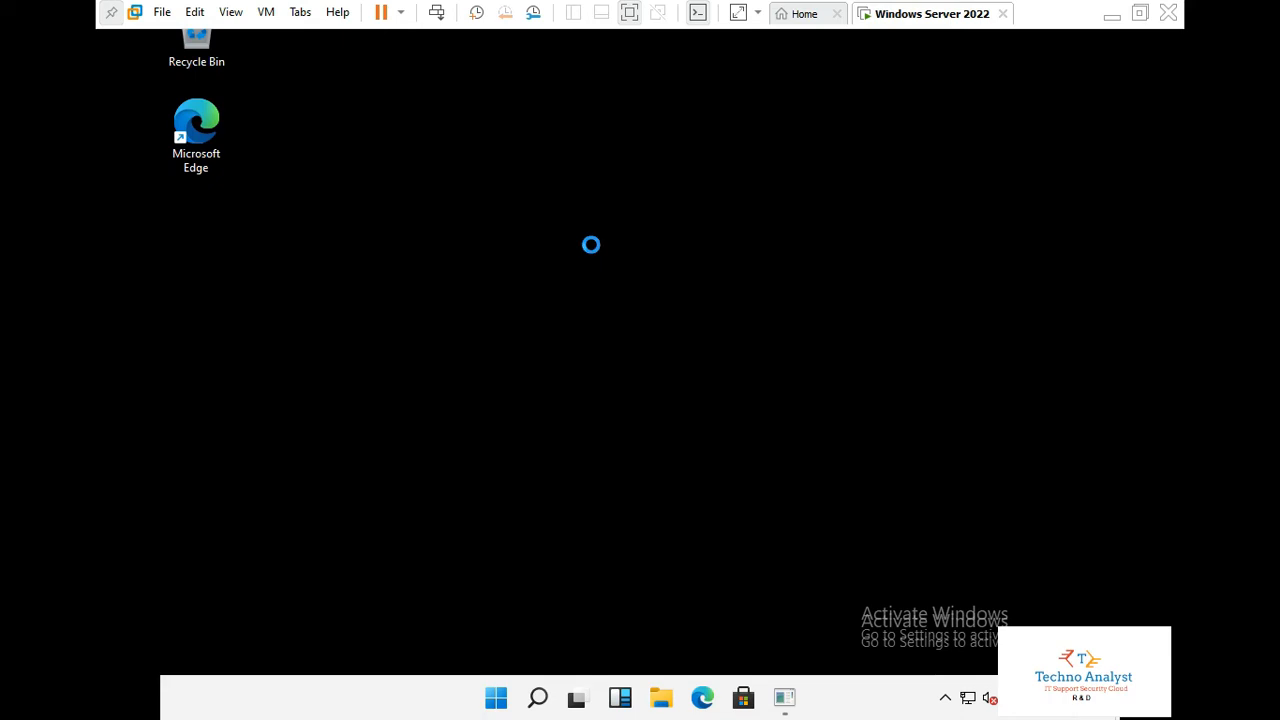
# Step: Create a new text document named 'sample doc' on the guest desktop
pyautogui.rightClick(592, 244)
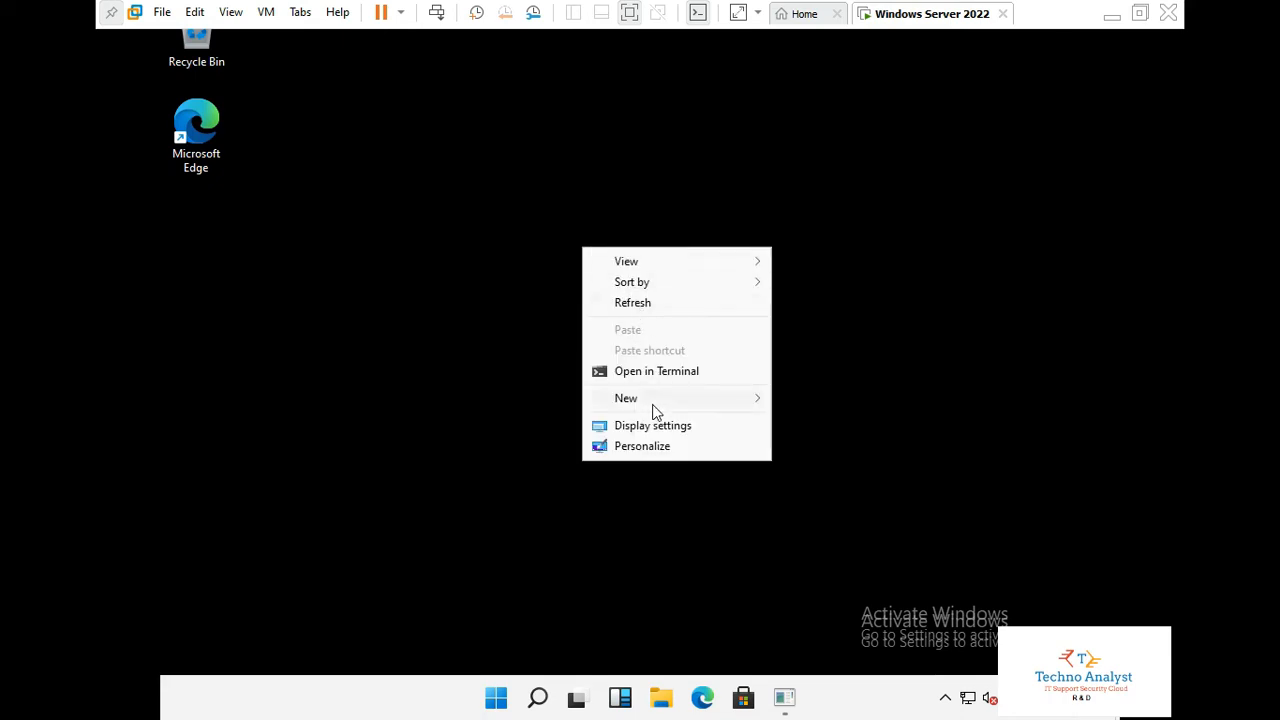
pyautogui.moveTo(640, 408)
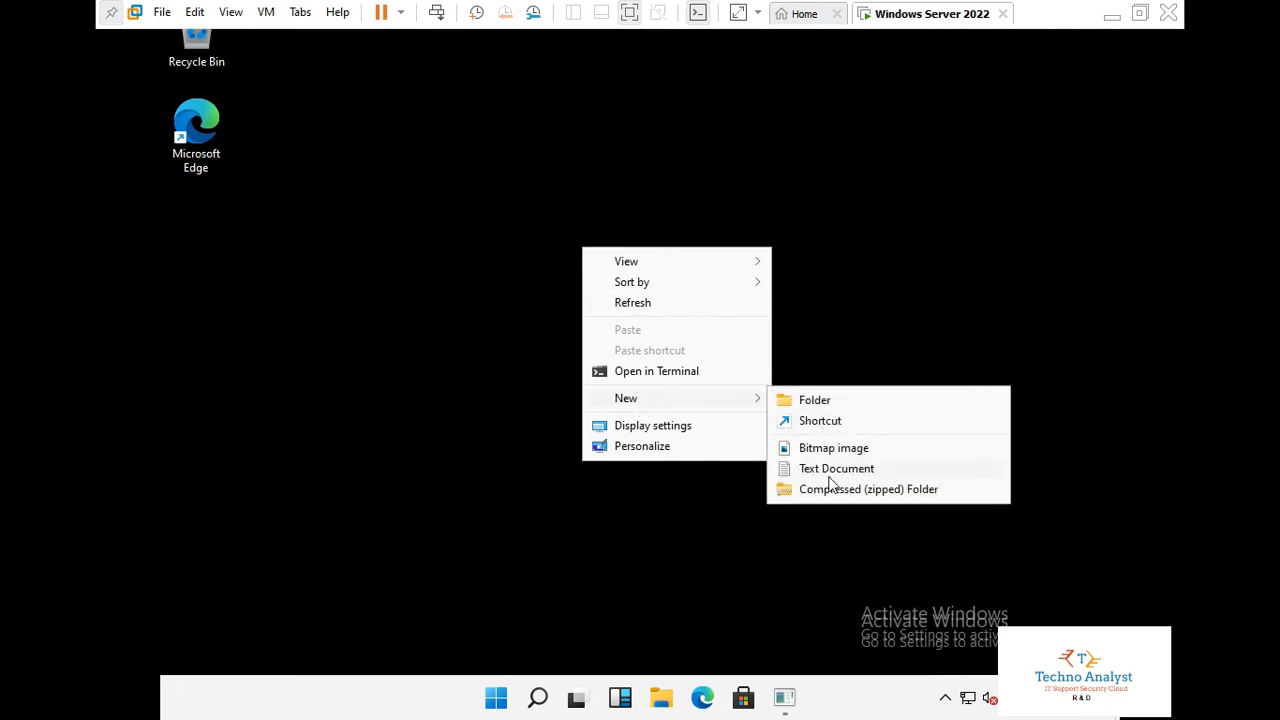
pyautogui.click(830, 476)
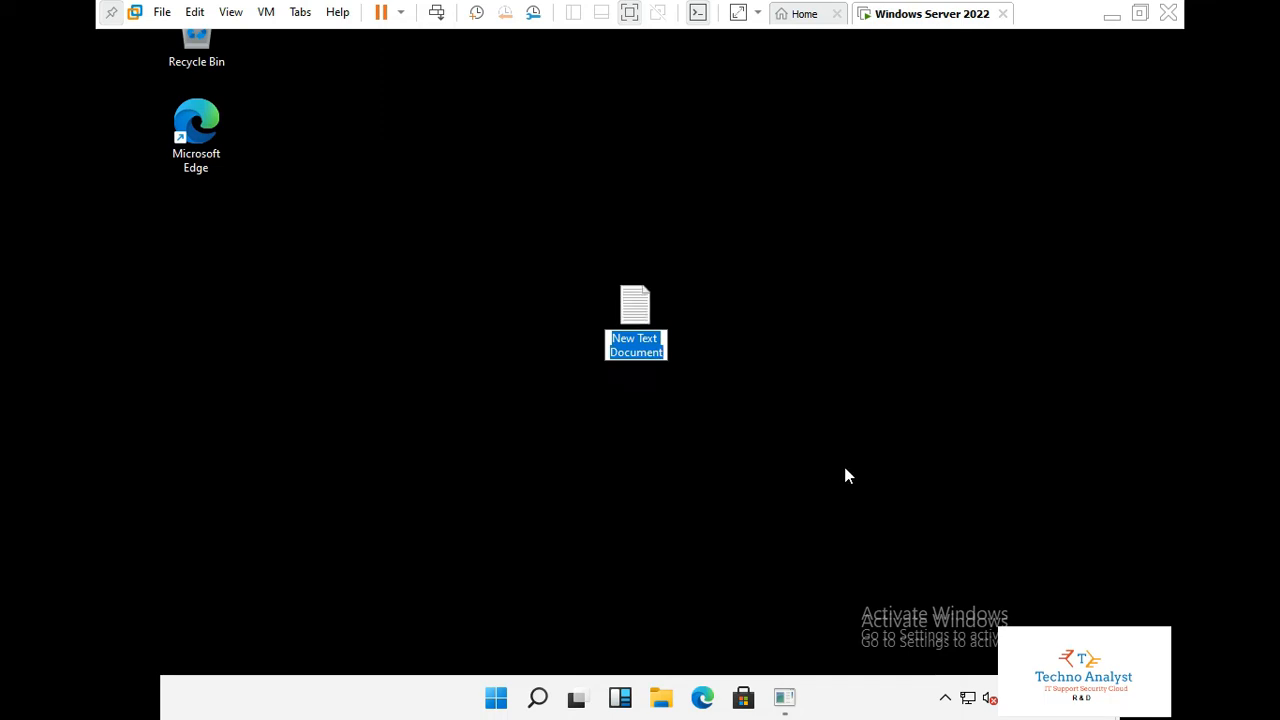
pyautogui.write('sampl')
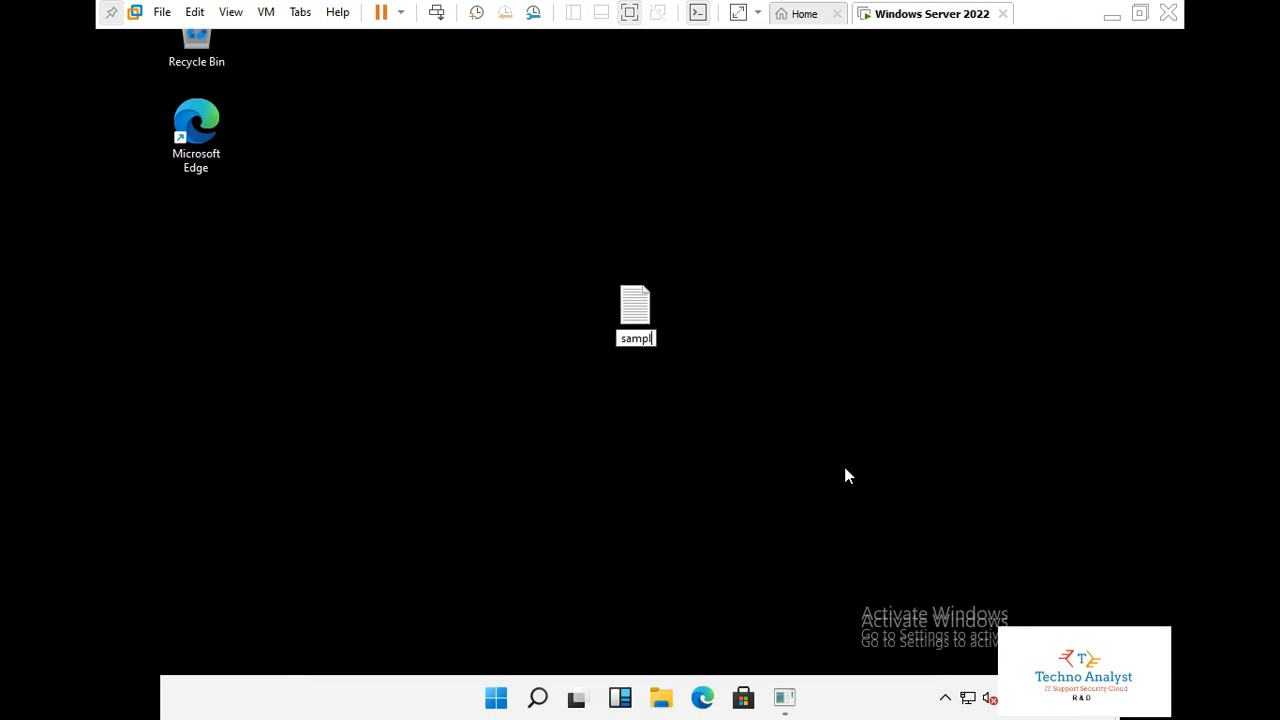
pyautogui.write('sample doc 1')
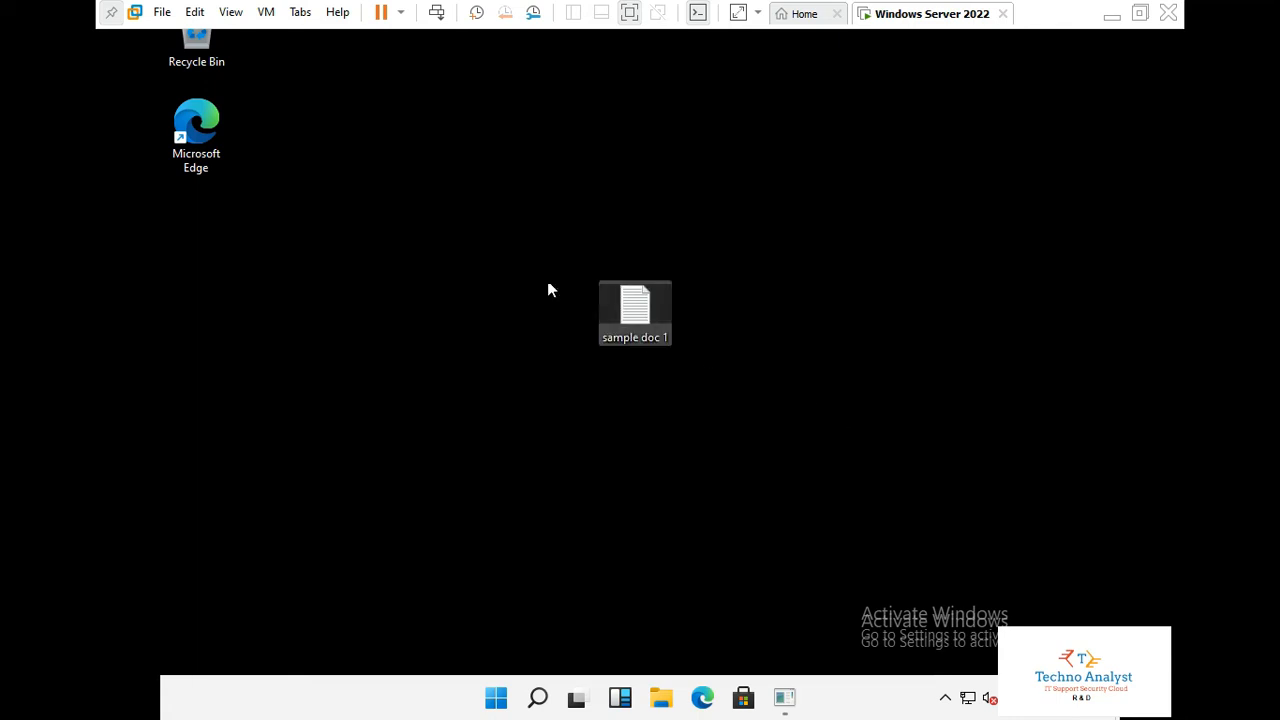
# Step: Create a second text document named 'virus' on the guest desktop
pyautogui.rightClick(548, 290)
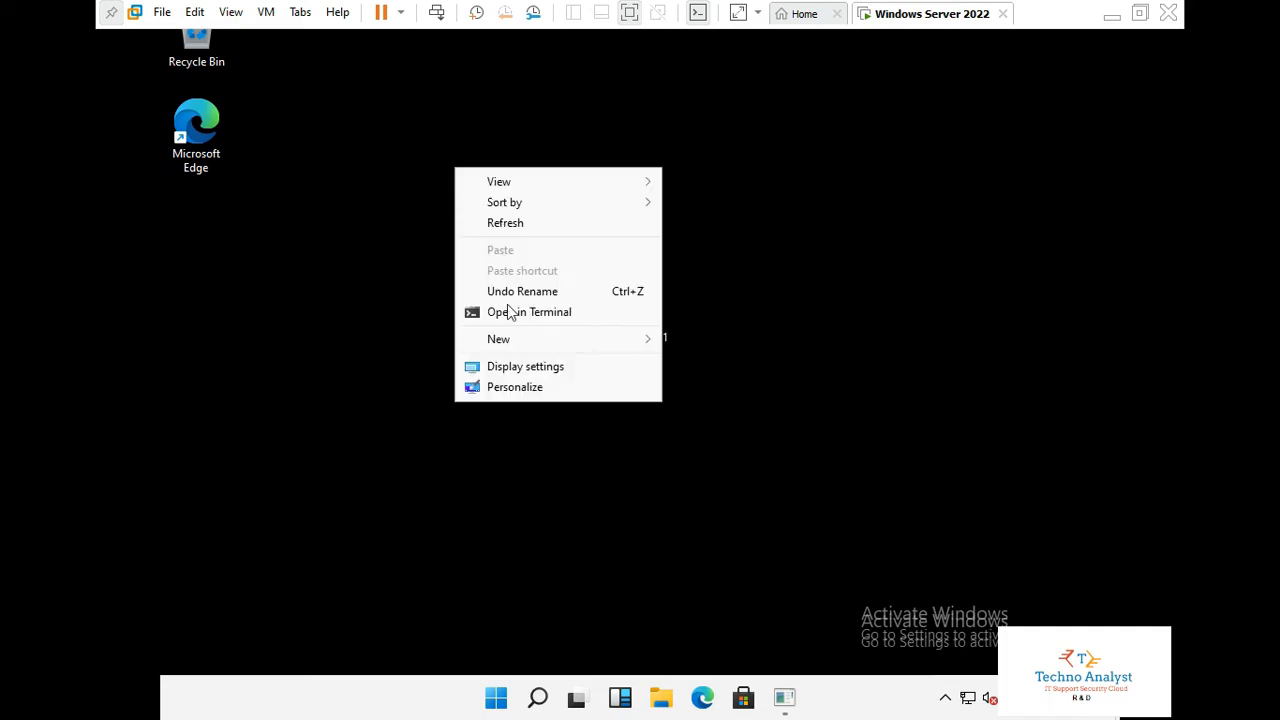
pyautogui.click(498, 340)
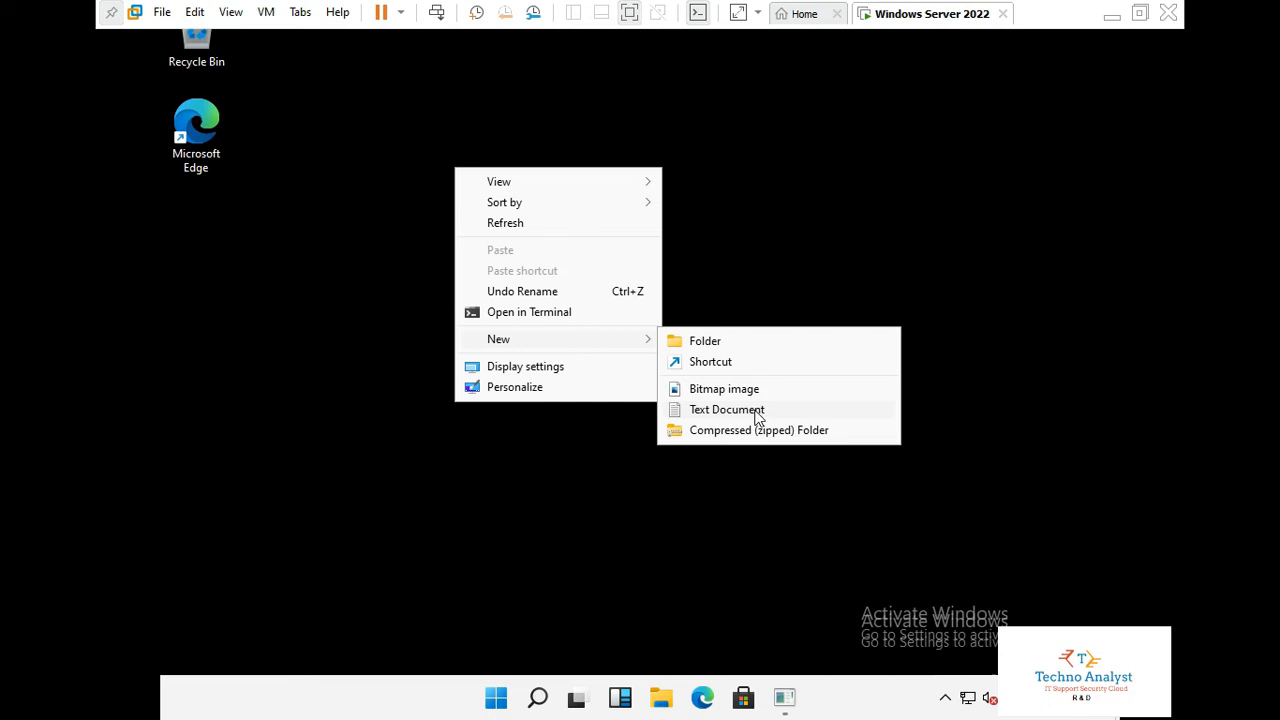
pyautogui.click(726, 408)
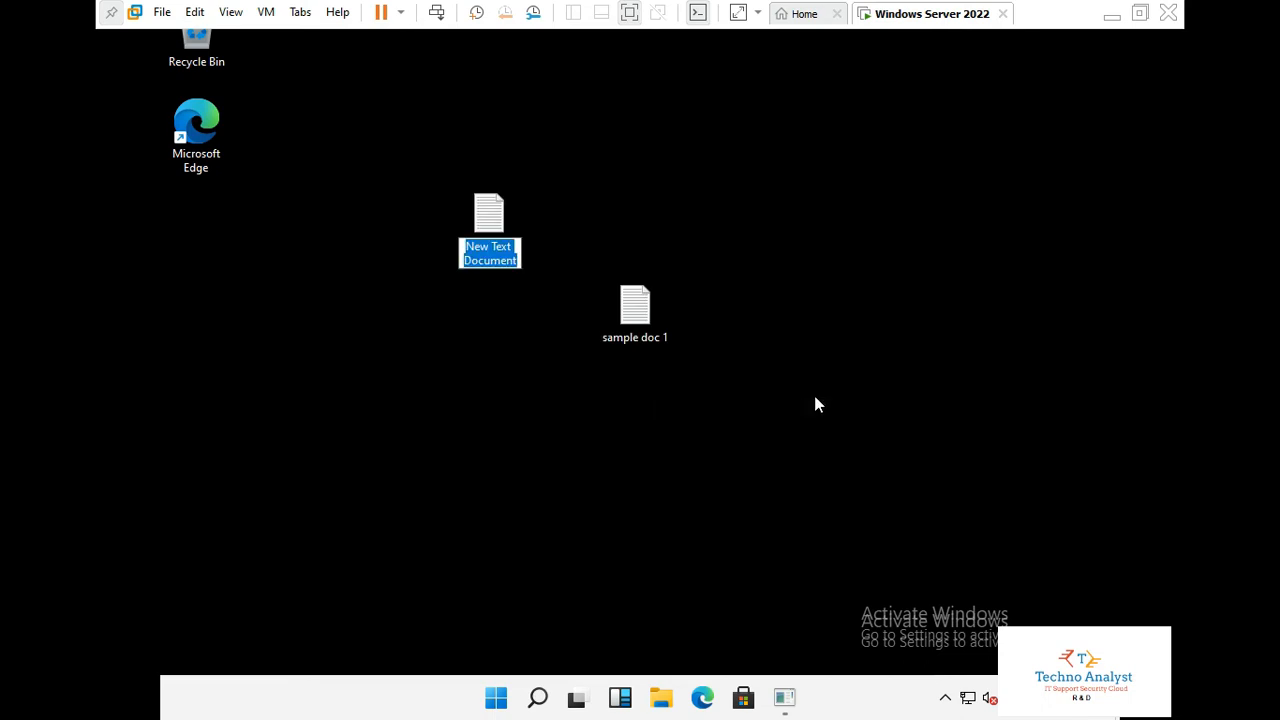
pyautogui.write('virus')
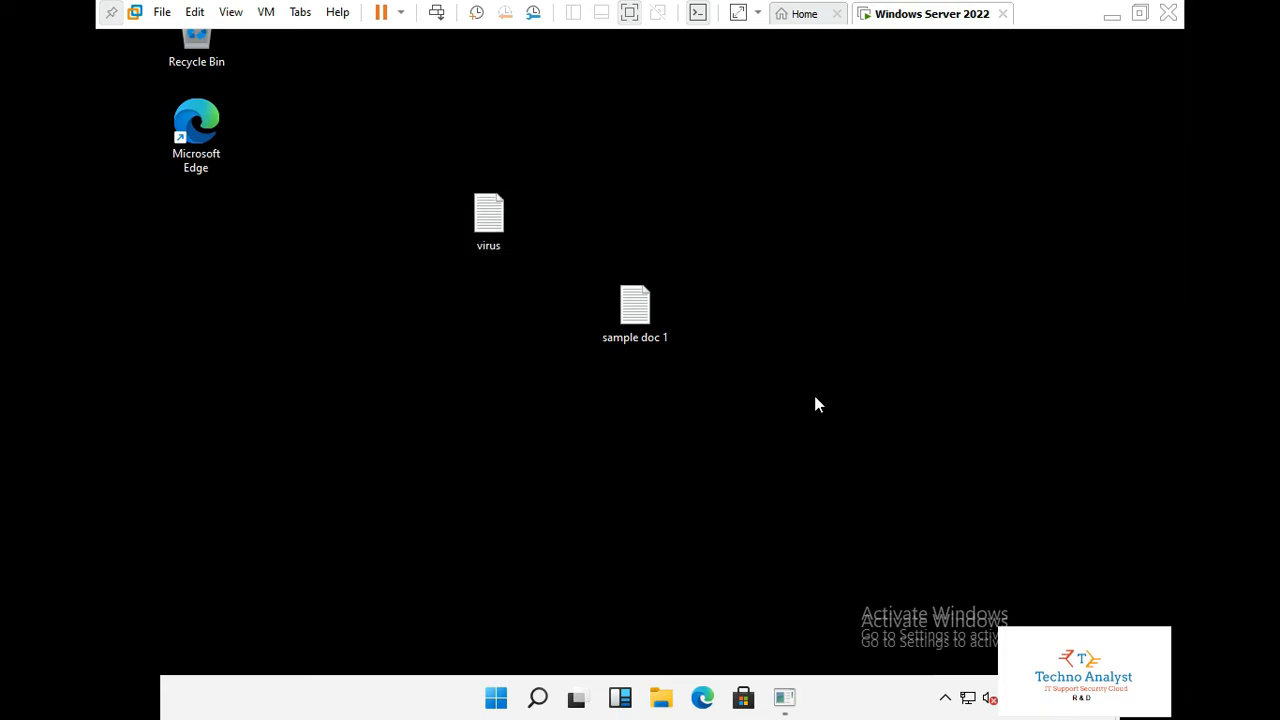
pyautogui.moveTo(524, 440)
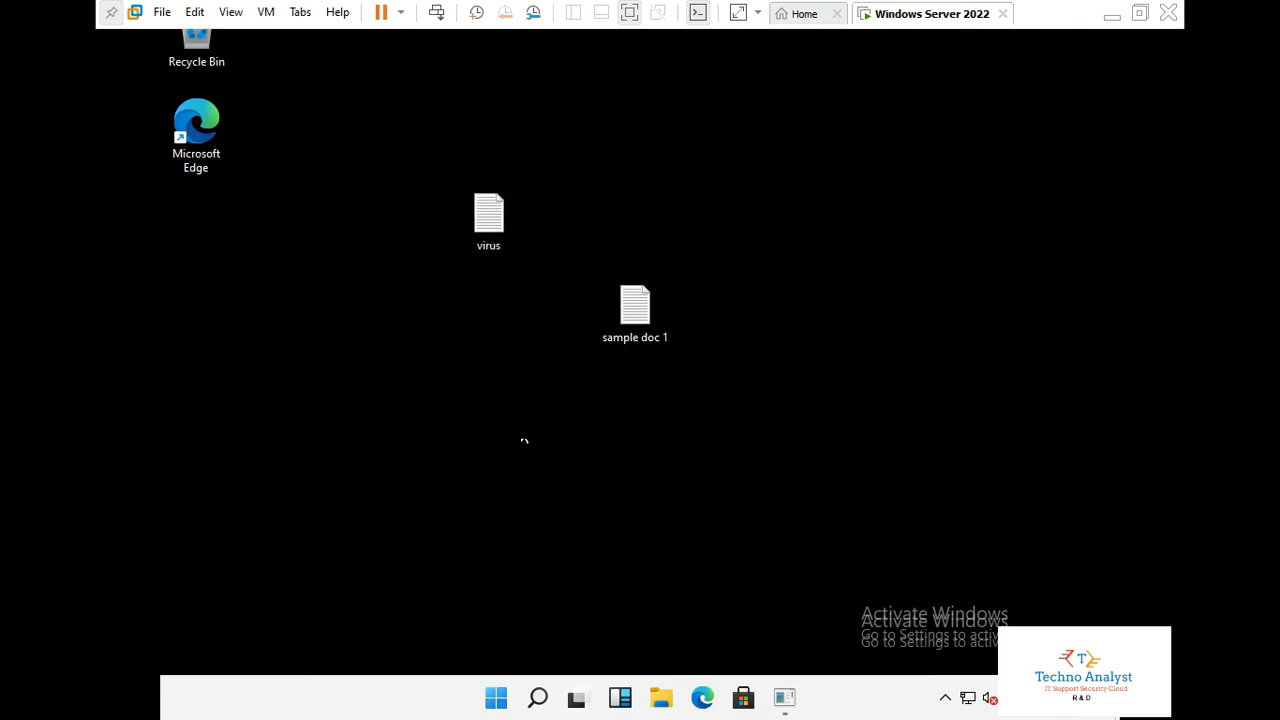
pyautogui.moveTo(502, 436)
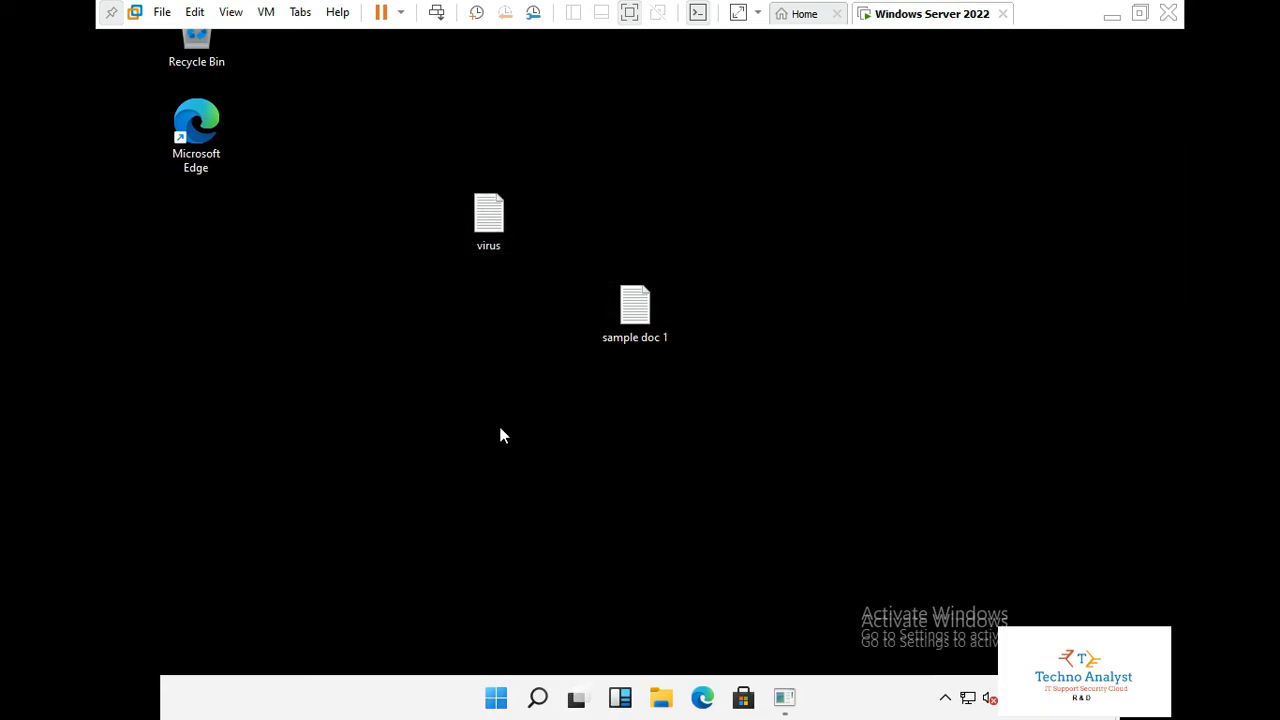
pyautogui.moveTo(764, 448)
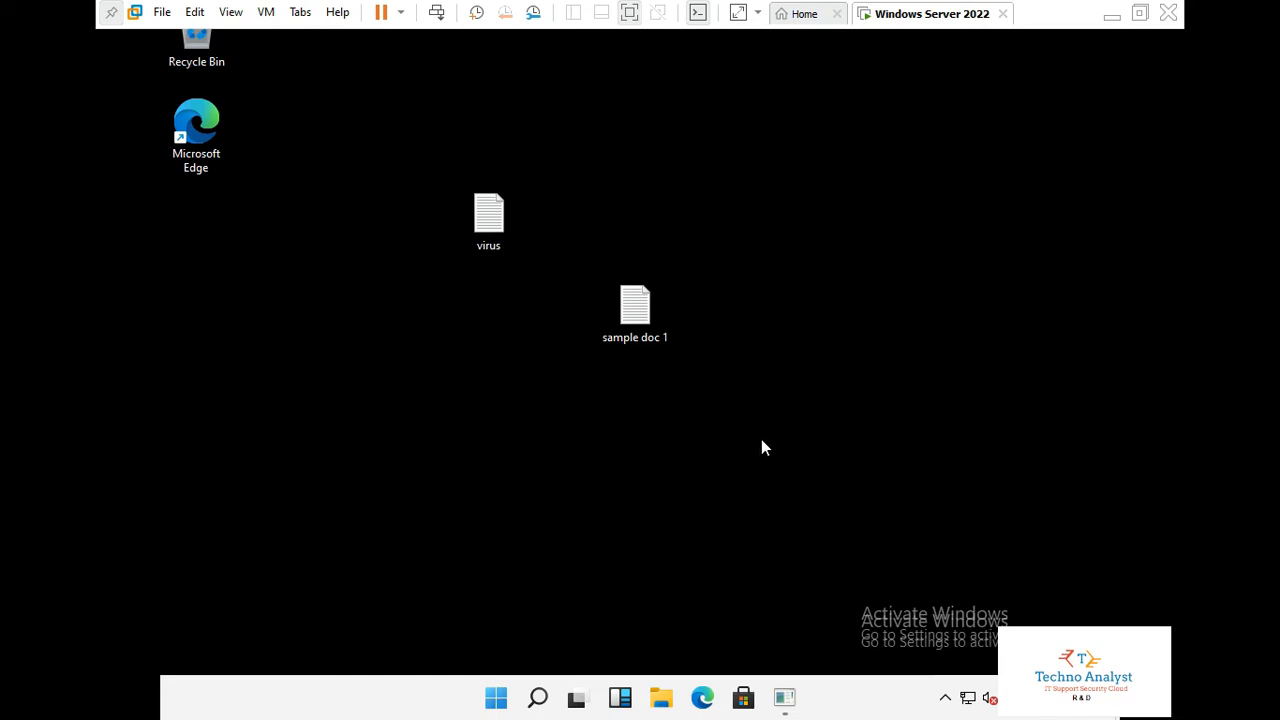
pyautogui.moveTo(764, 436)
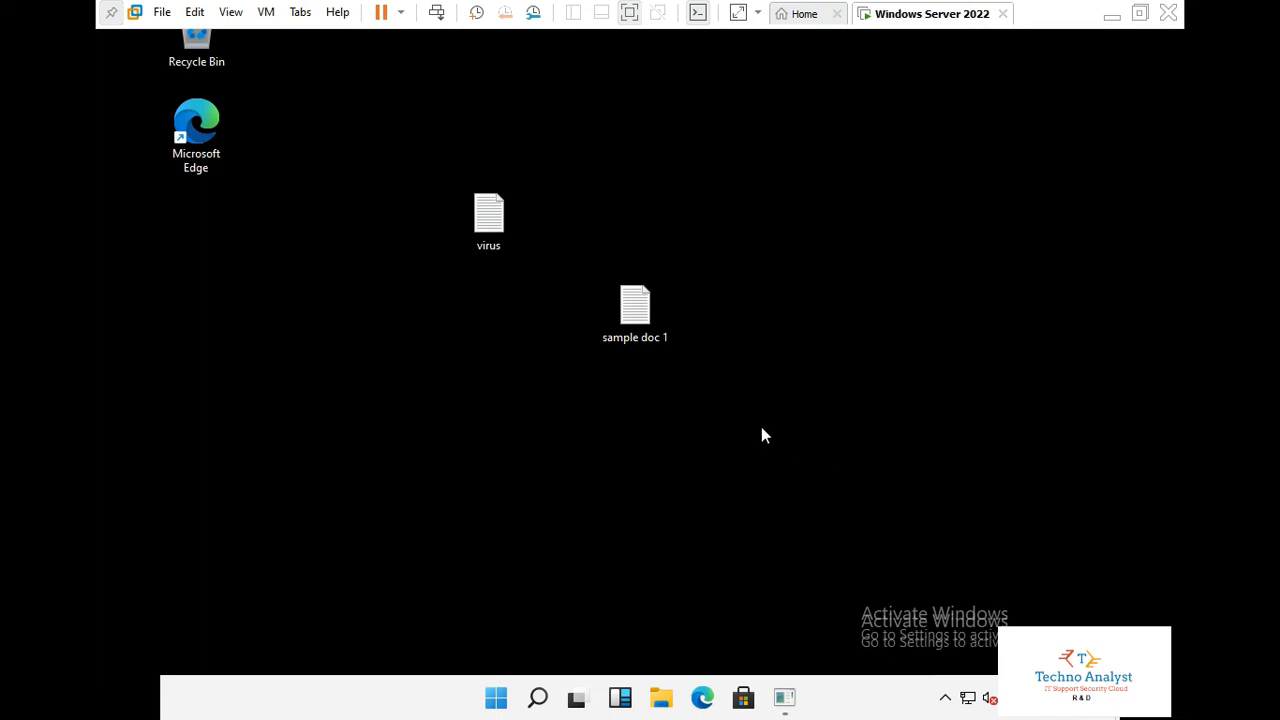
pyautogui.moveTo(778, 408)
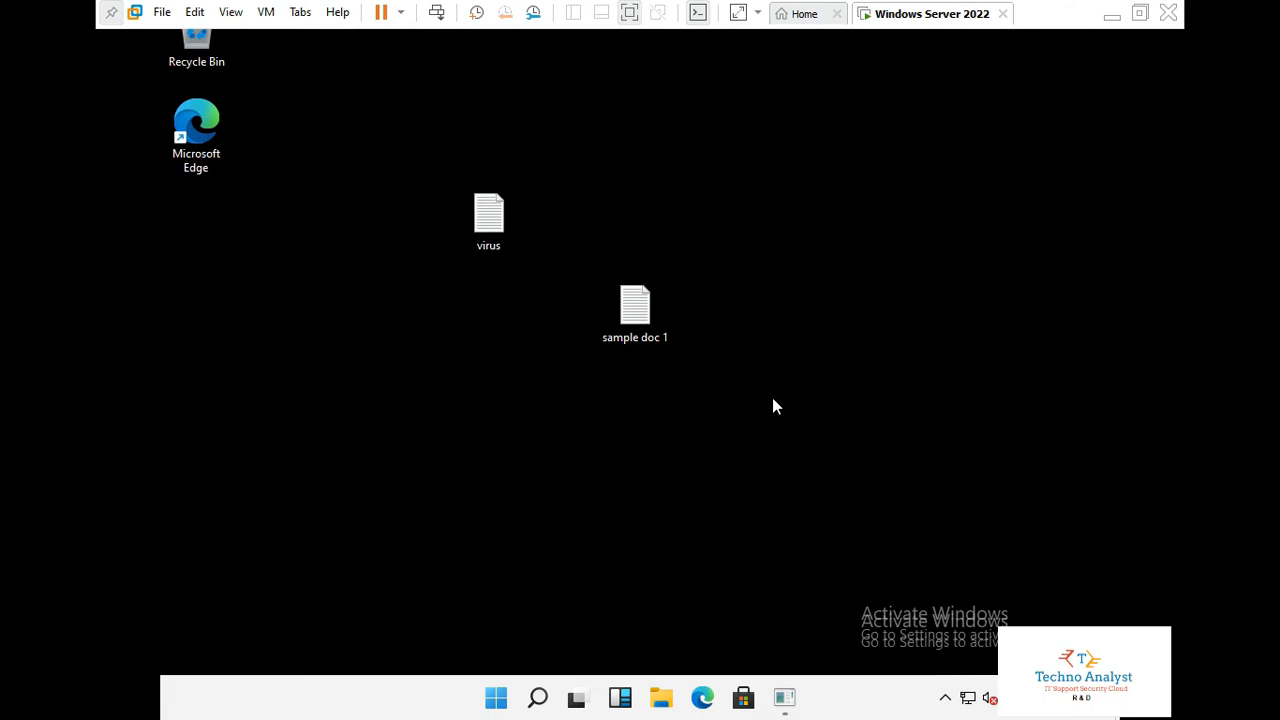
pyautogui.moveTo(1016, 52)
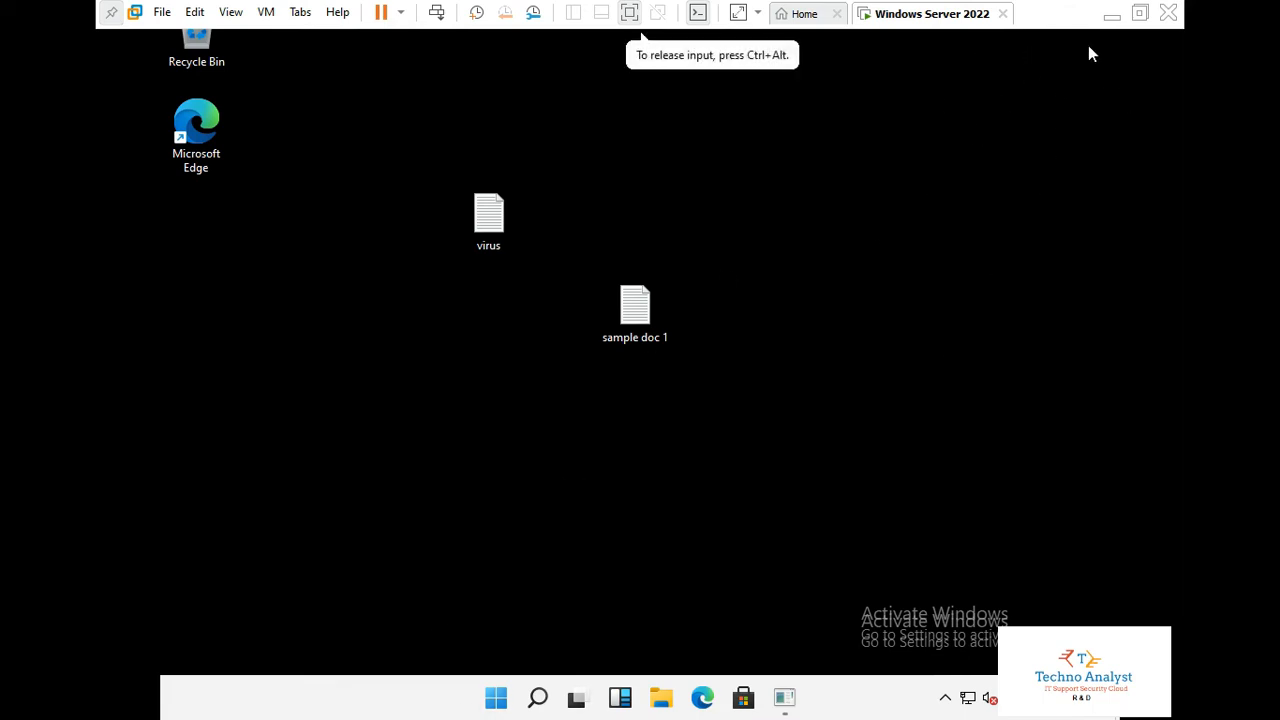
pyautogui.moveTo(628, 36)
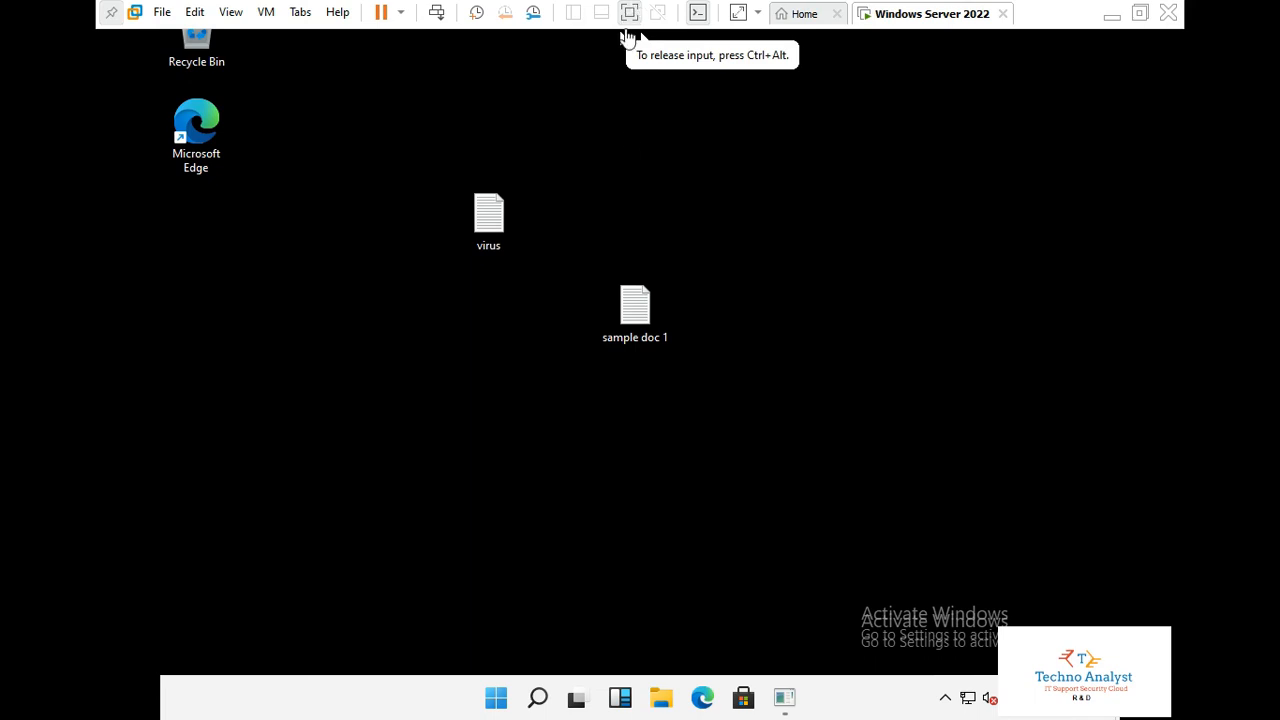
pyautogui.moveTo(988, 276)
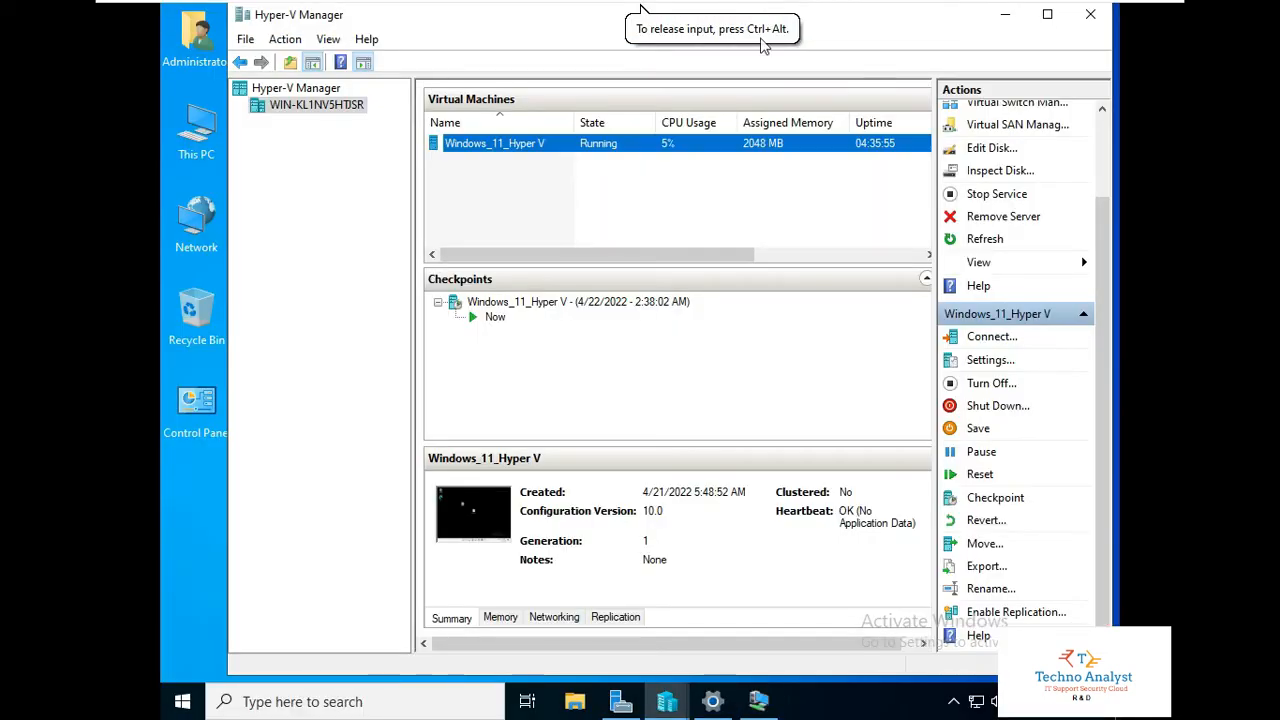
pyautogui.moveTo(590, 374)
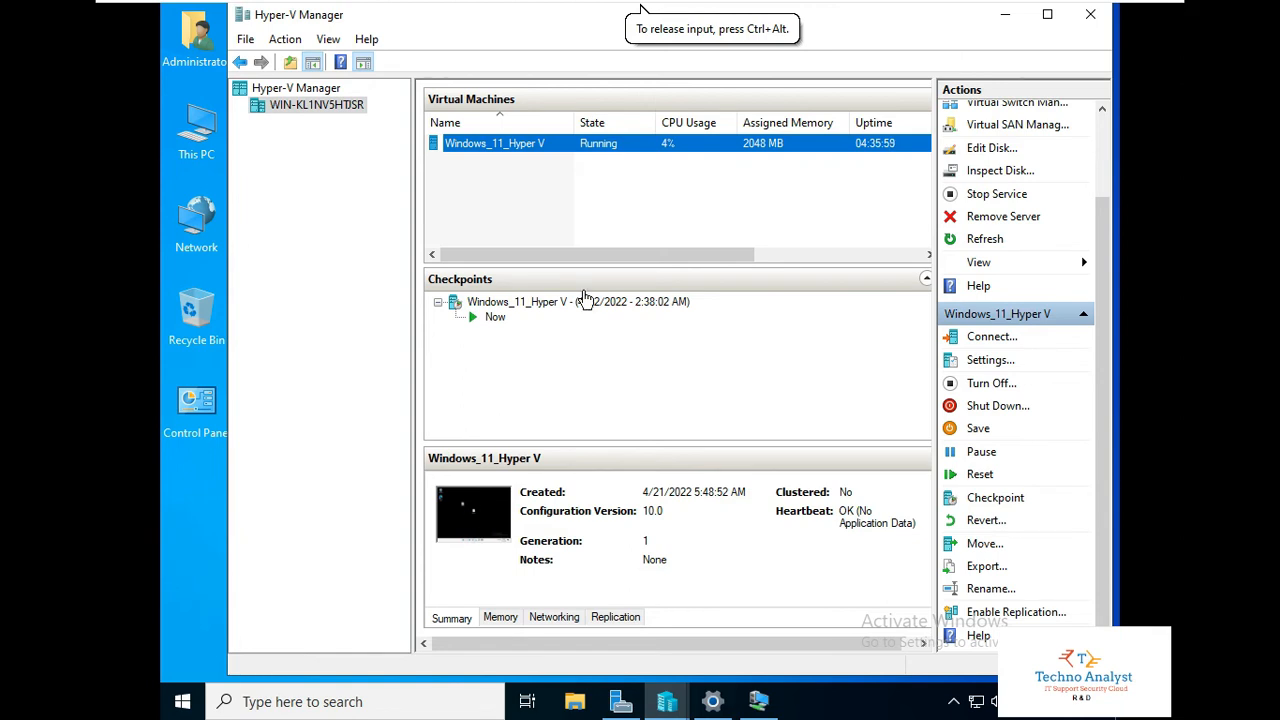
# Step: Select the 4/22/2022 2:38:02 AM checkpoint and bring up its available actions
pyautogui.rightClick(496, 316)
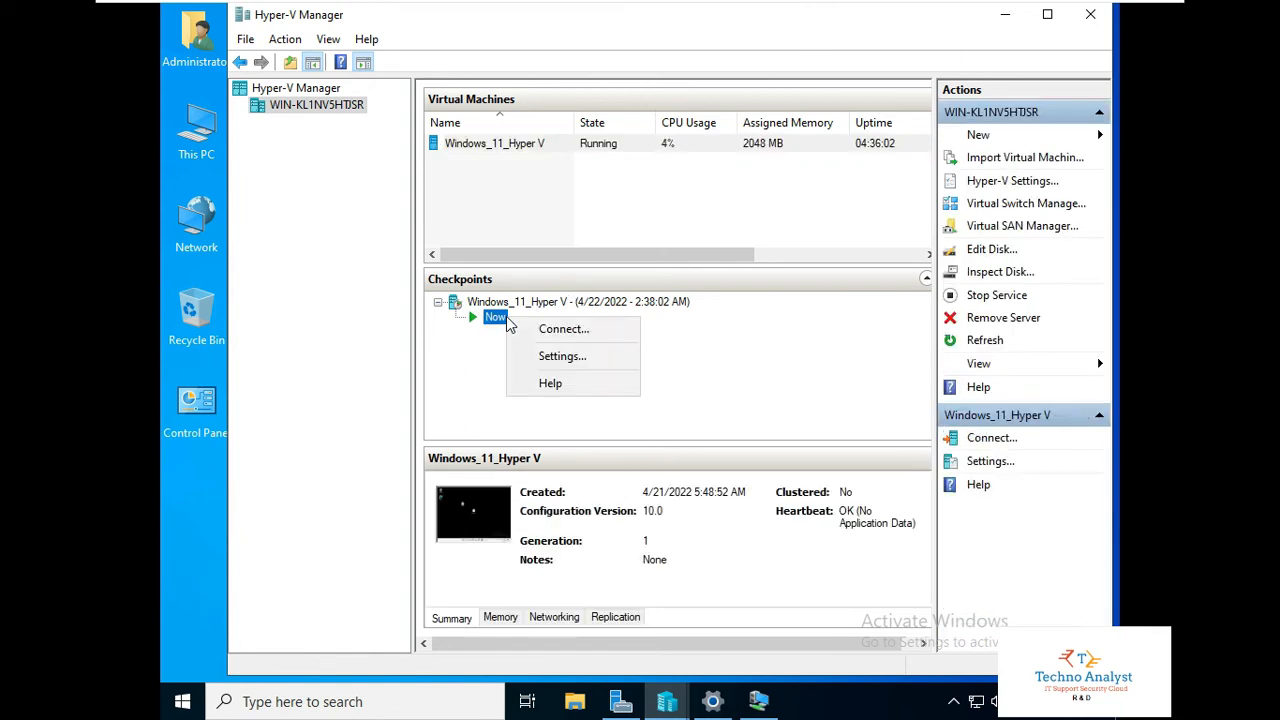
pyautogui.moveTo(564, 328)
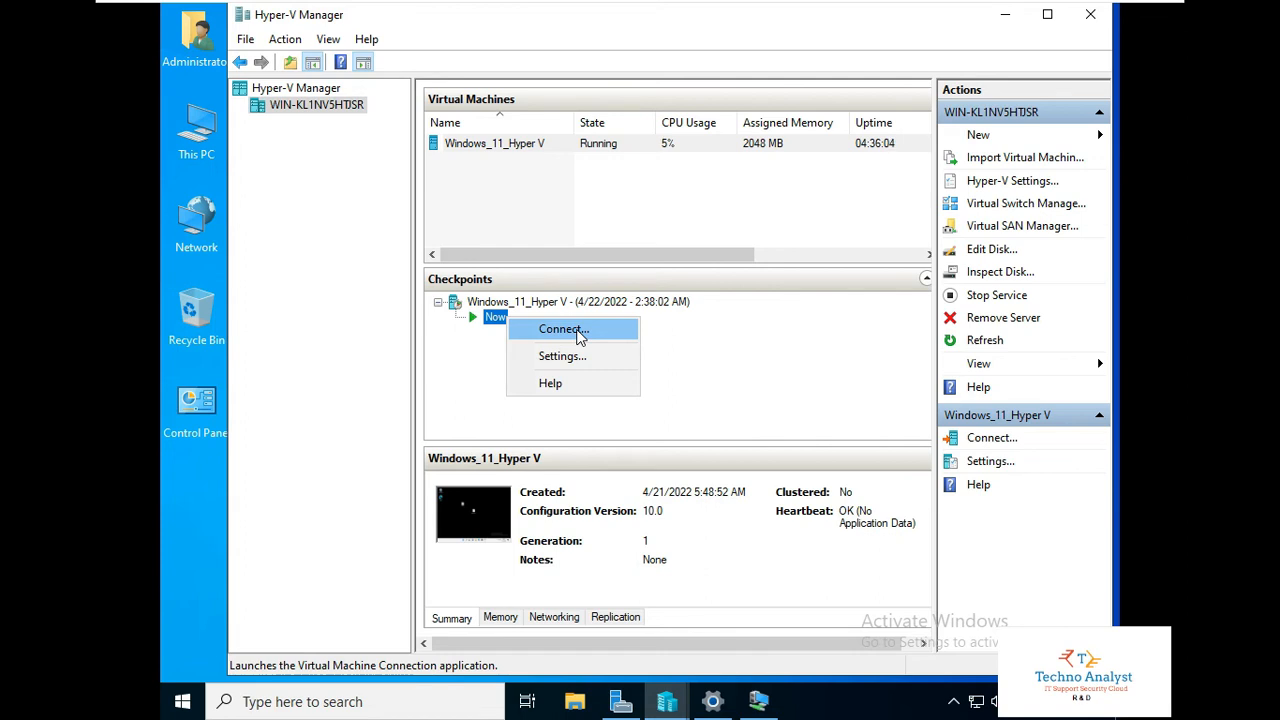
pyautogui.click(578, 300)
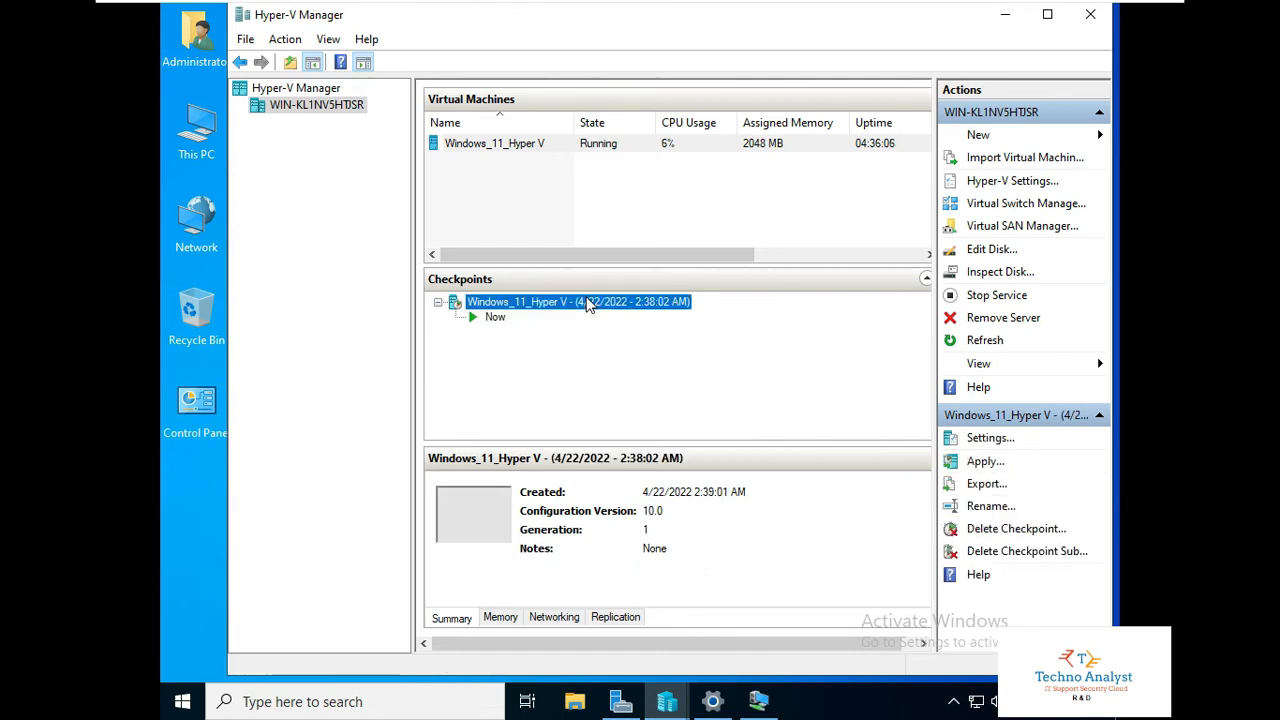
pyautogui.rightClick(578, 300)
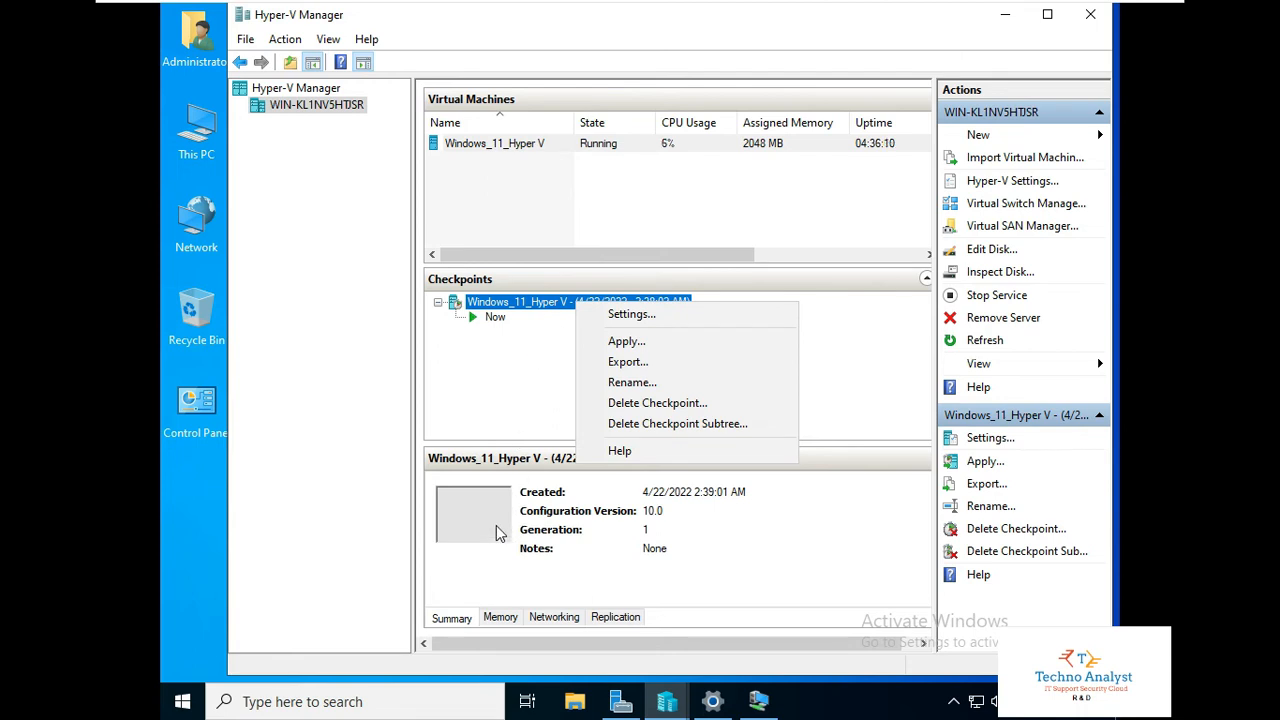
pyautogui.moveTo(626, 340)
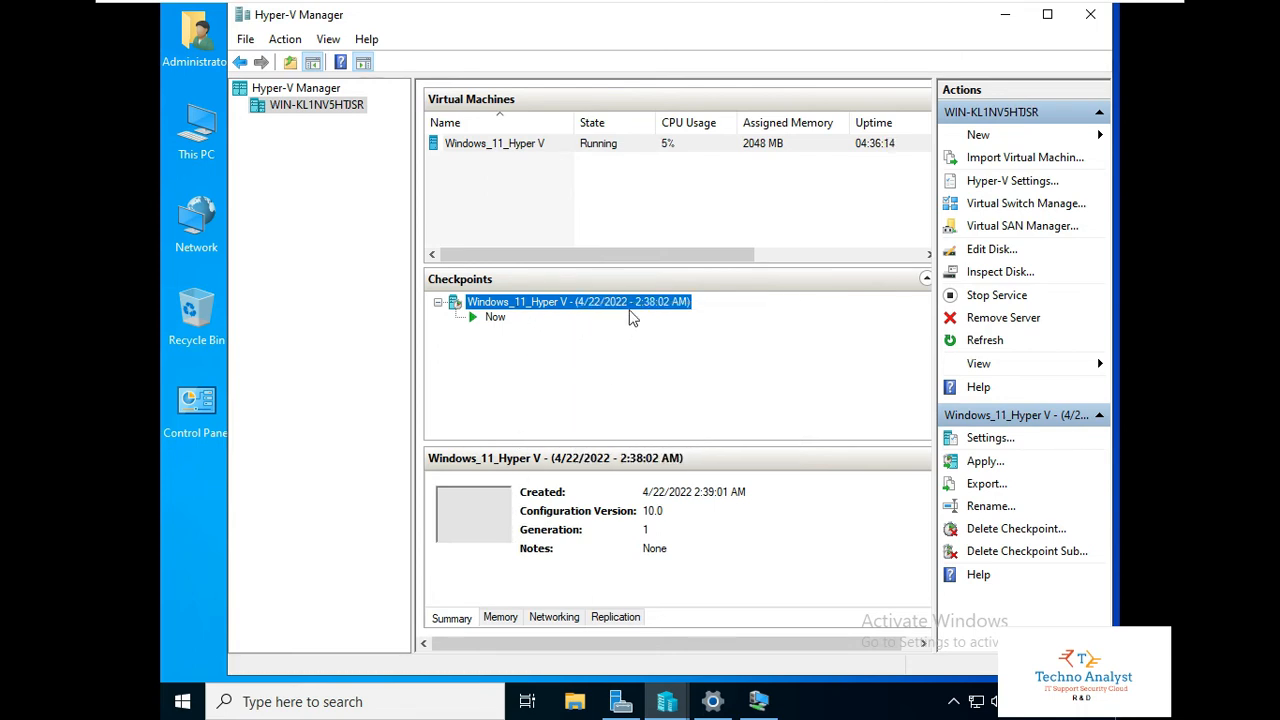
pyautogui.moveTo(660, 320)
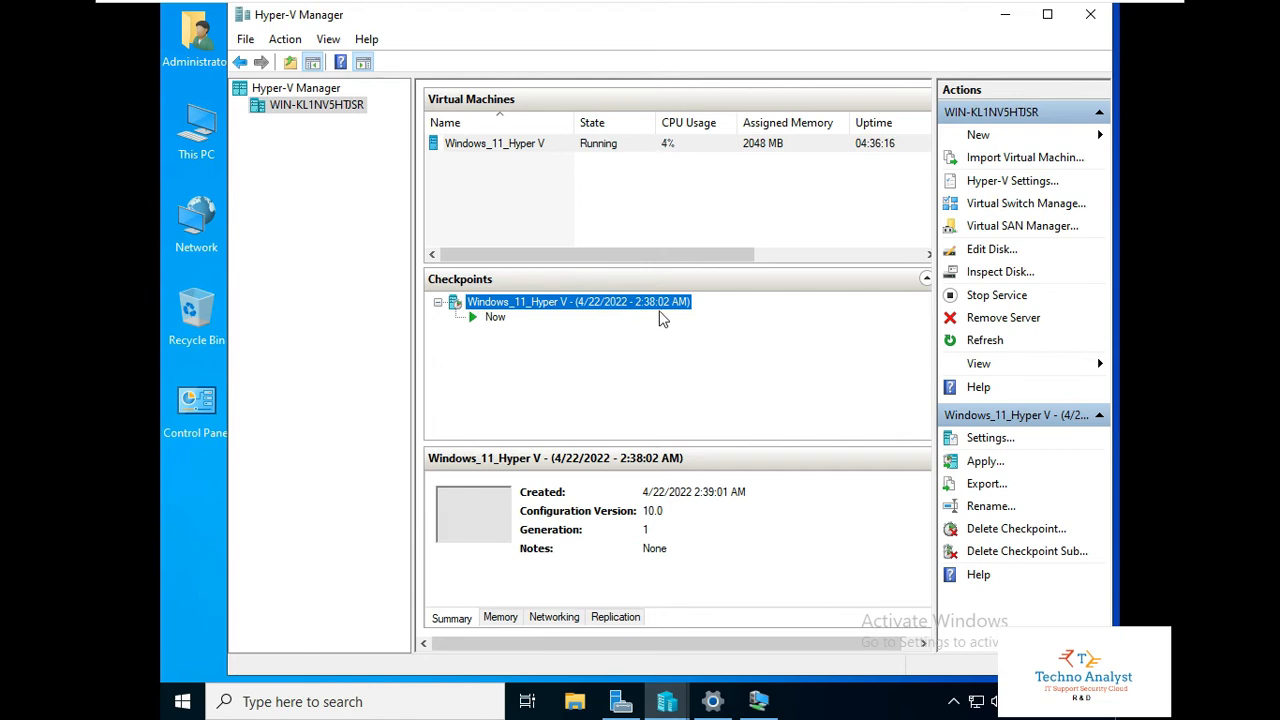
pyautogui.moveTo(572, 306)
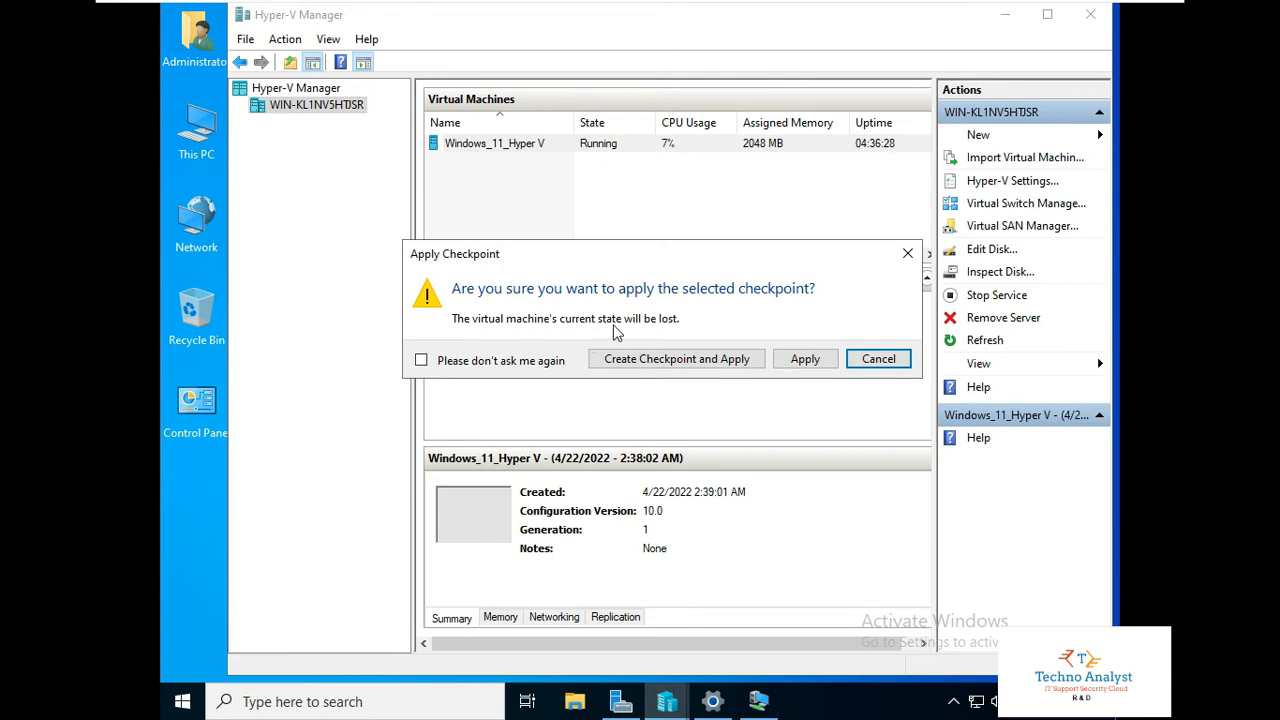
pyautogui.moveTo(640, 330)
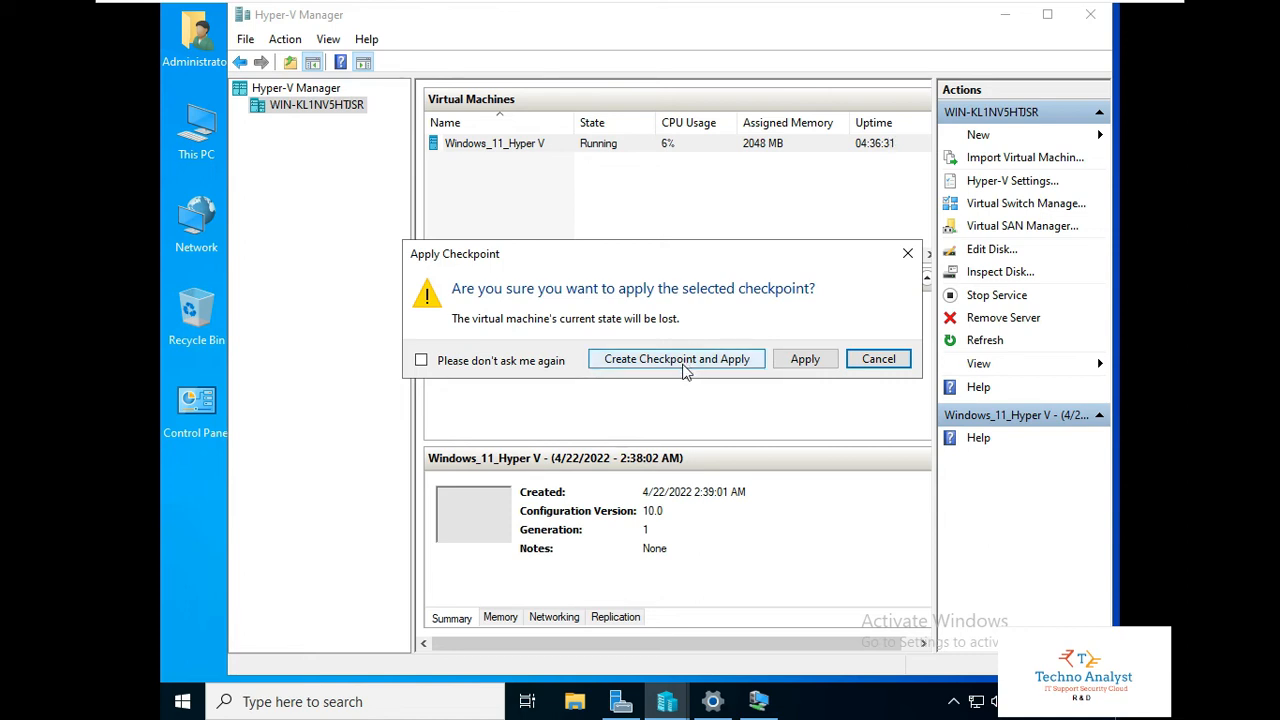
pyautogui.moveTo(696, 384)
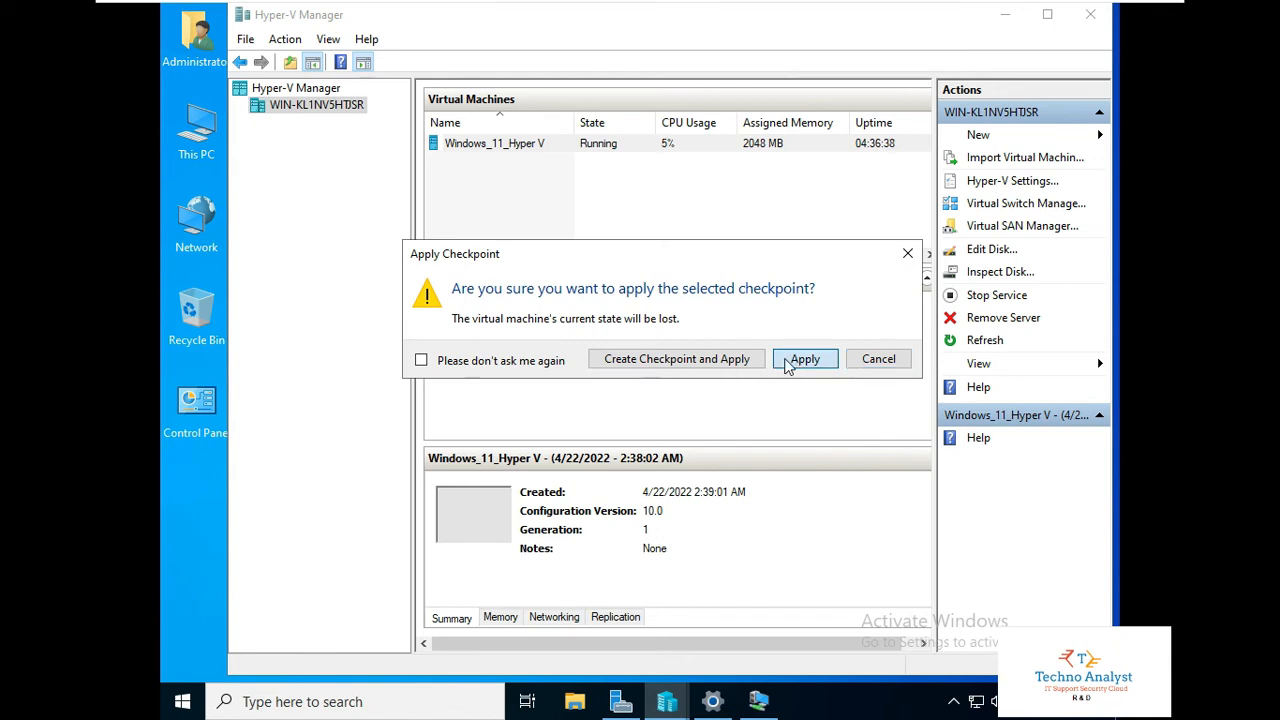
# Step: Confirm applying the 4/22/2022 checkpoint without saving the current state
pyautogui.click(804, 358)
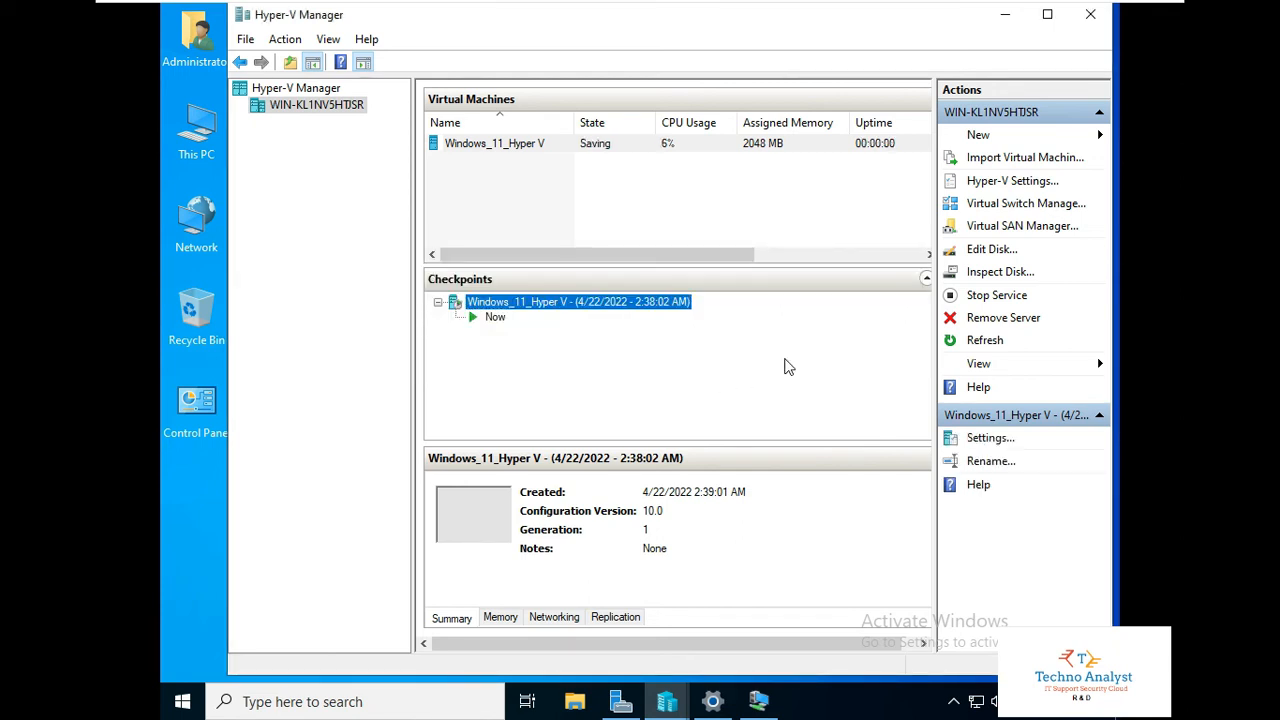
pyautogui.moveTo(784, 368)
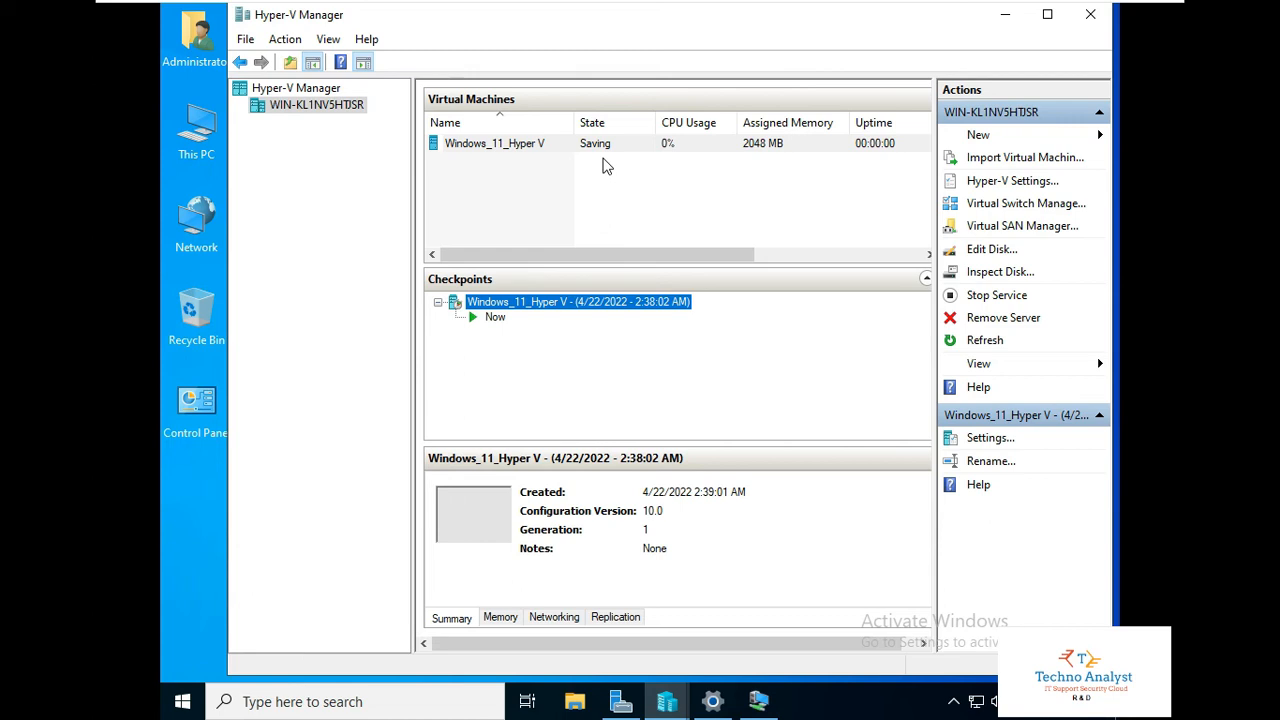
pyautogui.moveTo(978, 364)
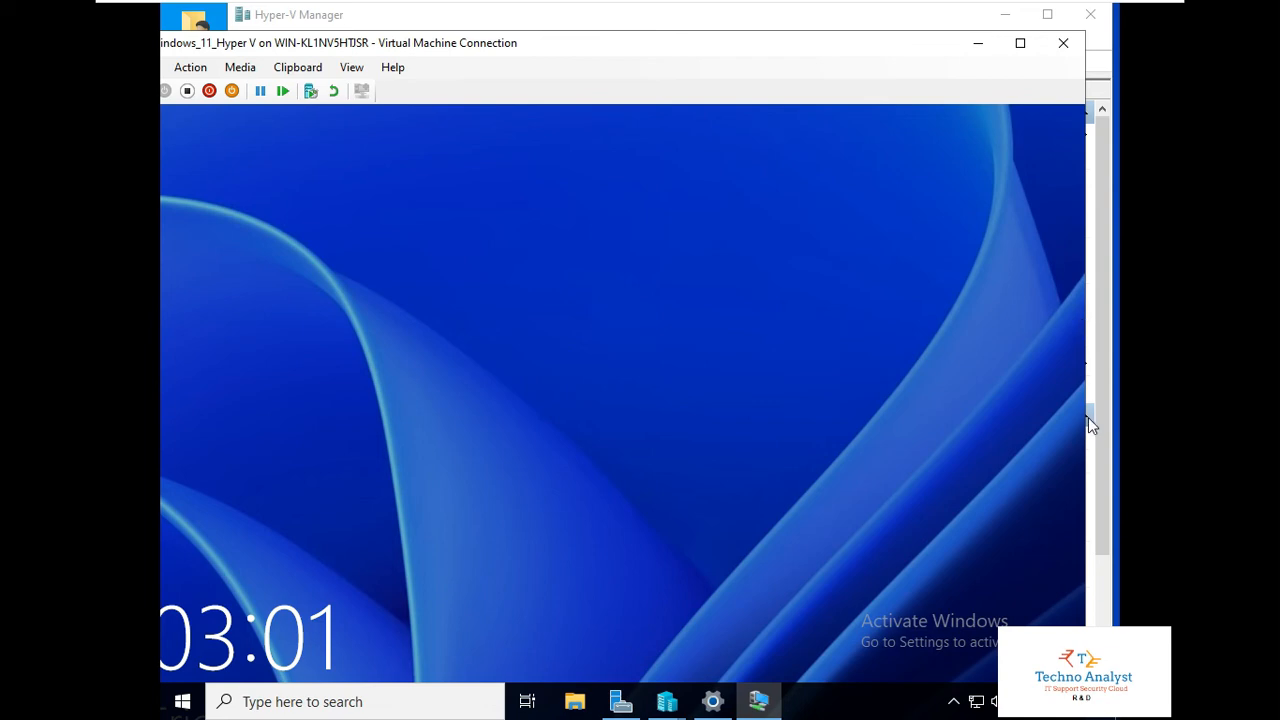
pyautogui.moveTo(590, 316)
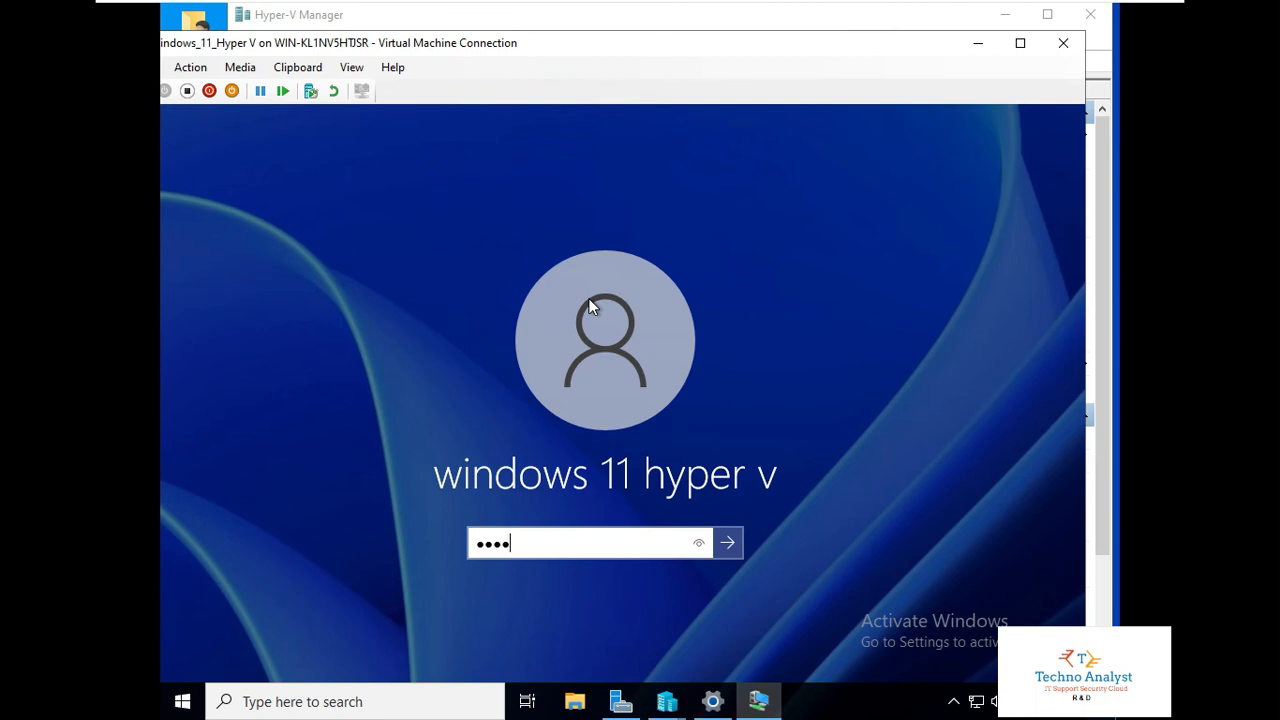
# Step: Submit the account password at the Windows 11 lock screen to sign in
pyautogui.click(728, 544)
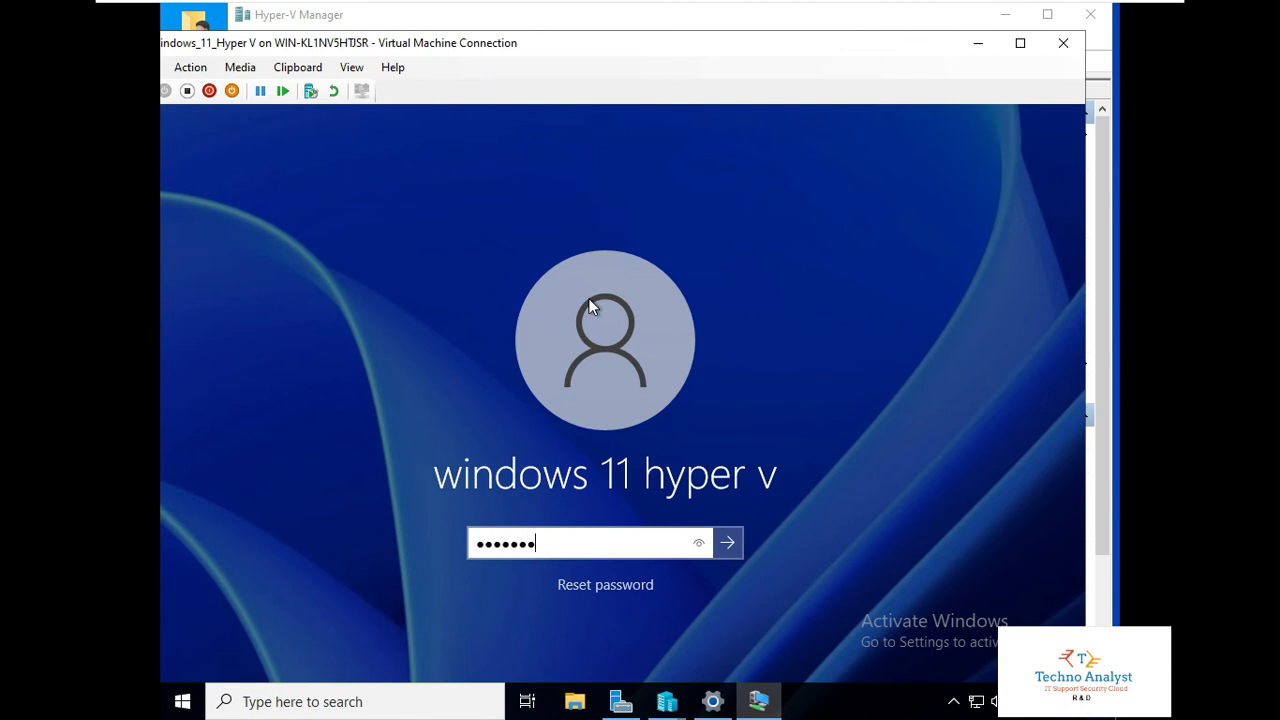
pyautogui.click(728, 542)
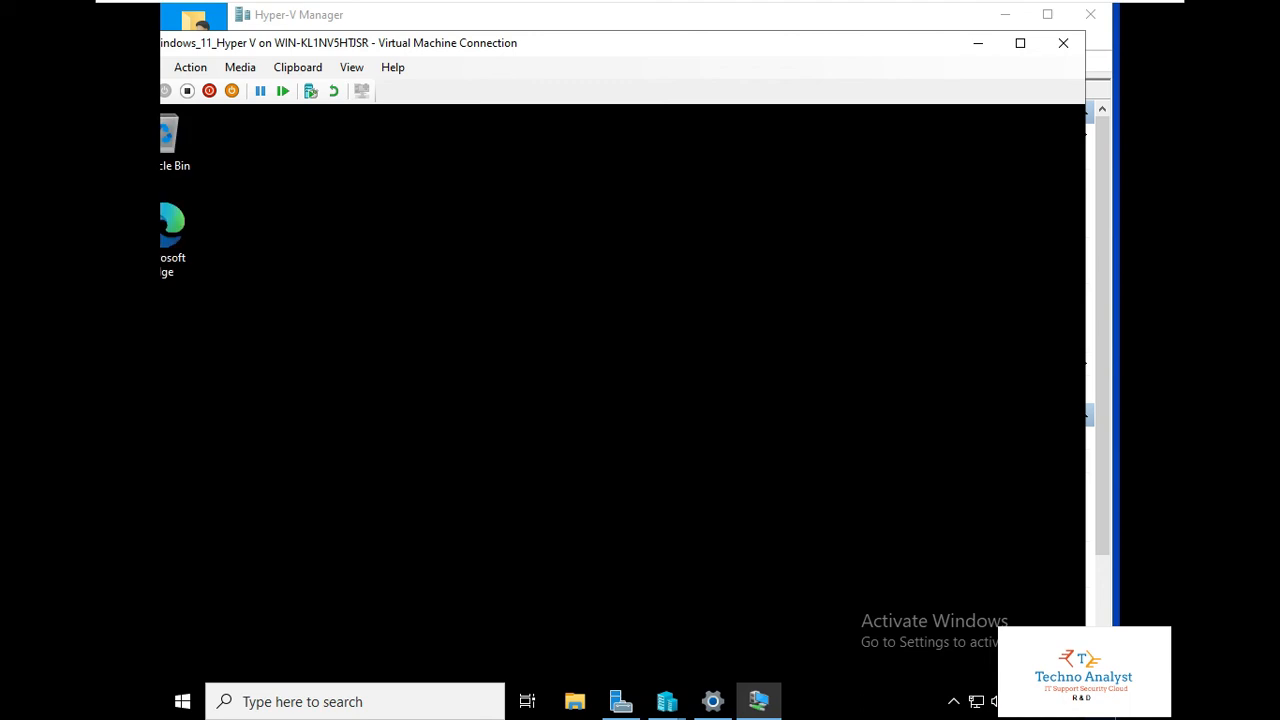
pyautogui.moveTo(710, 32)
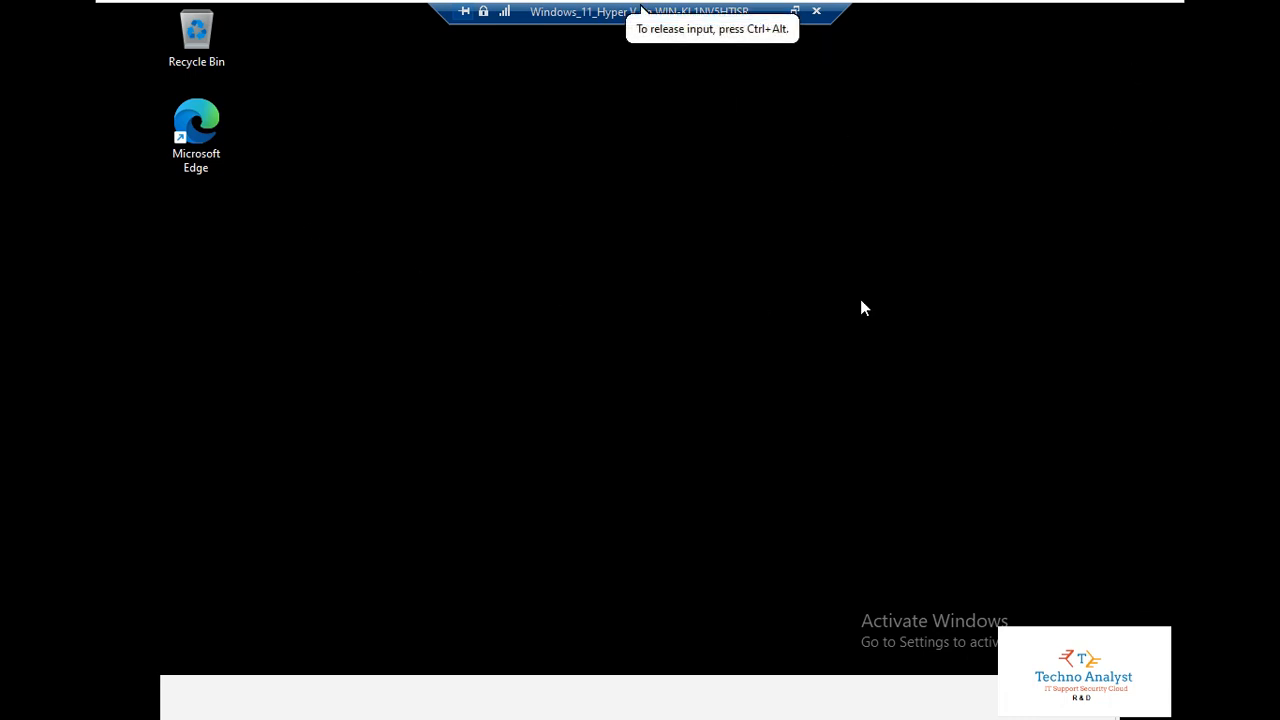
pyautogui.moveTo(800, 532)
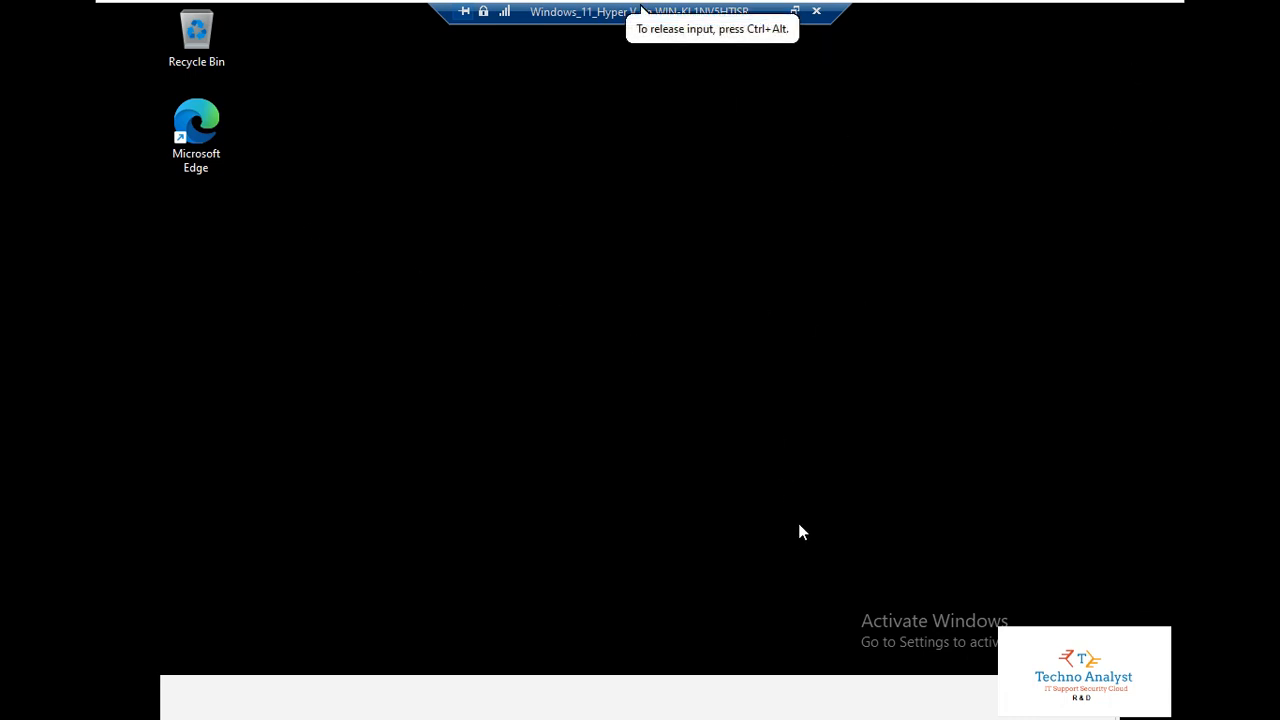
pyautogui.moveTo(830, 328)
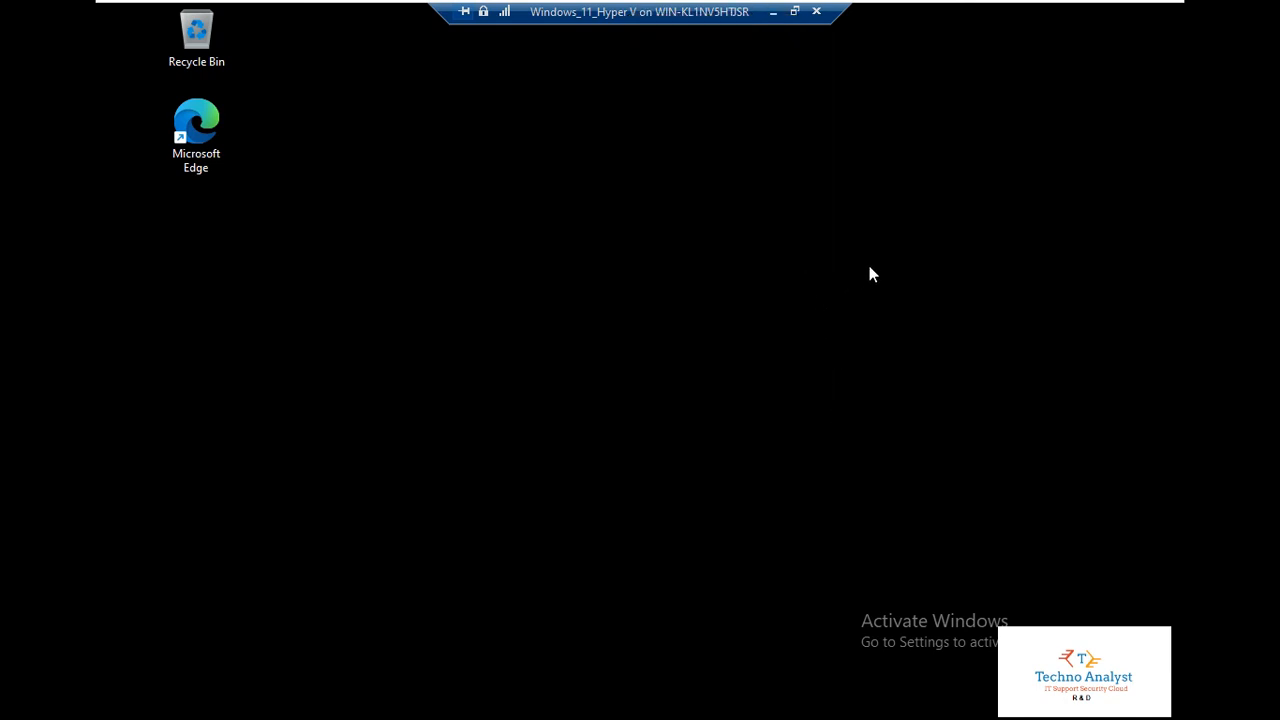
pyautogui.moveTo(880, 136)
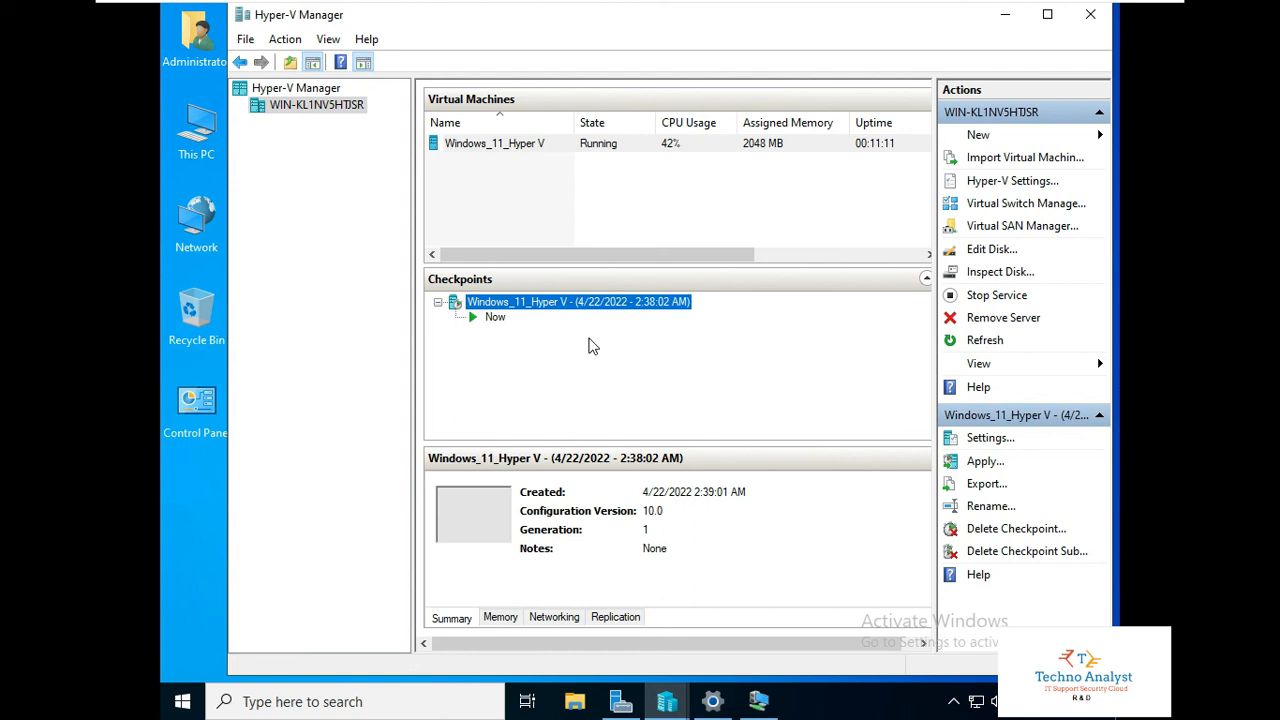
pyautogui.moveTo(596, 344)
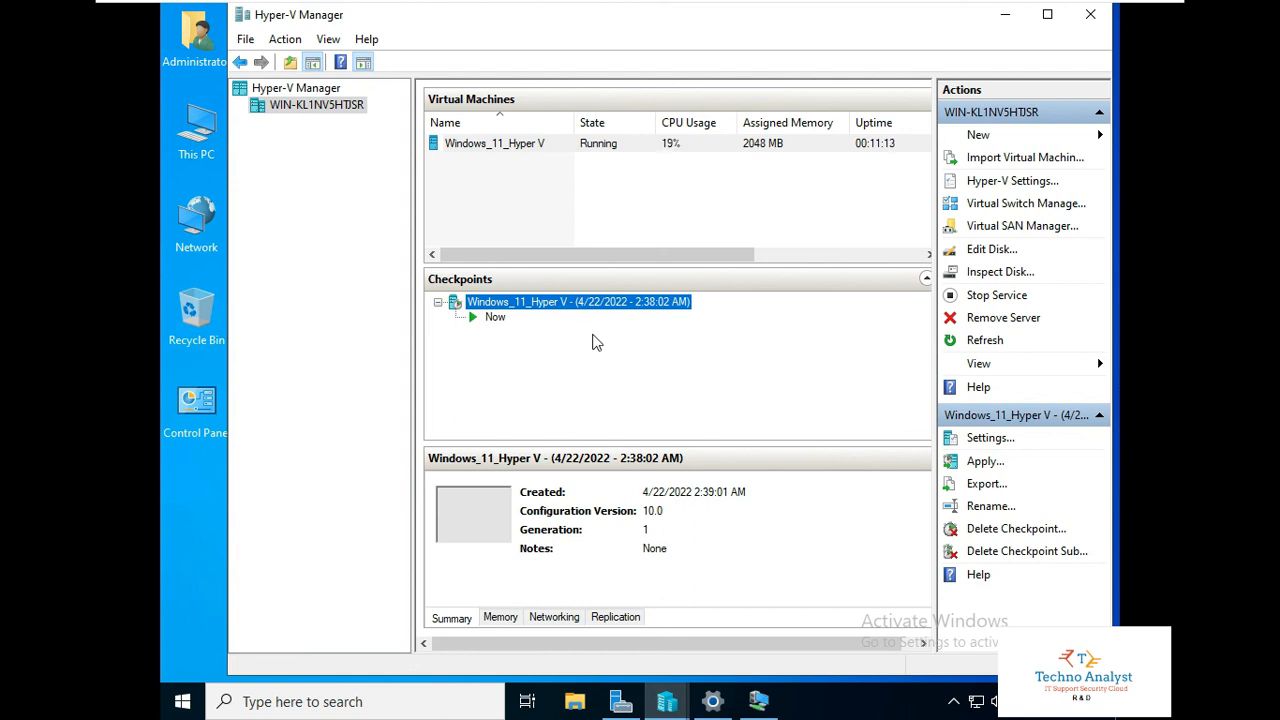